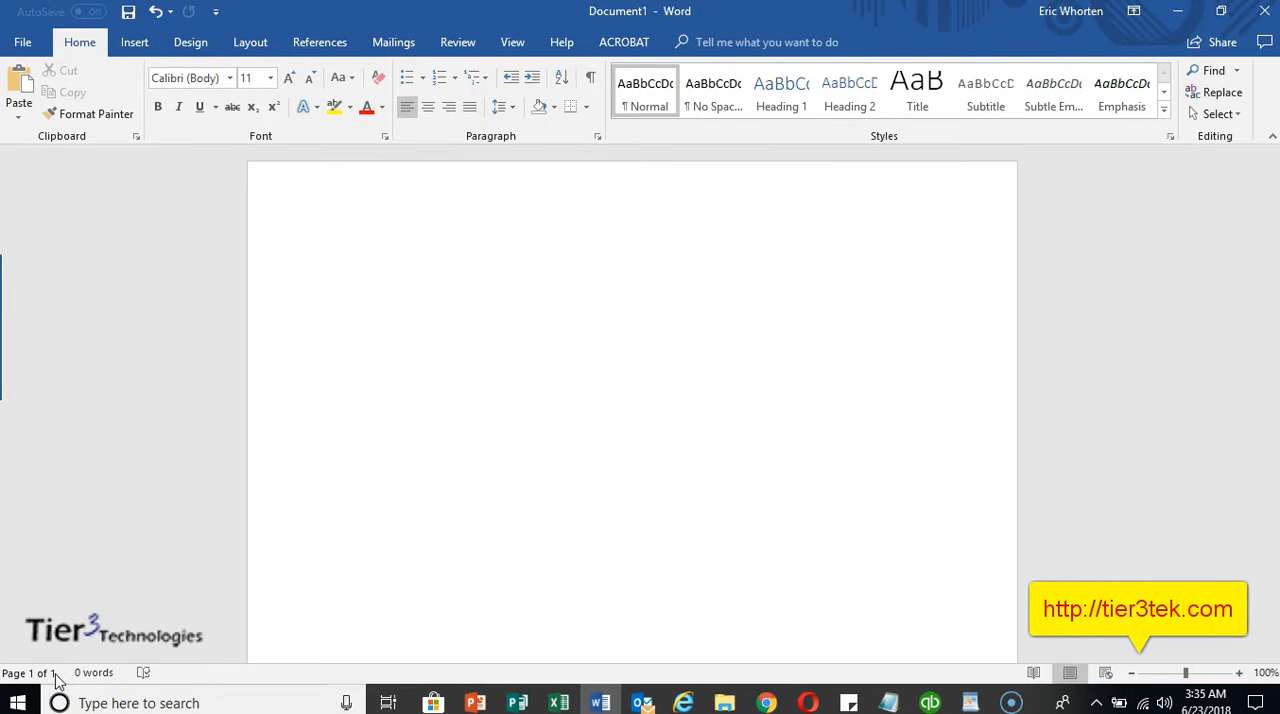
Place the cursor at the top of the empty page.
click(338, 260)
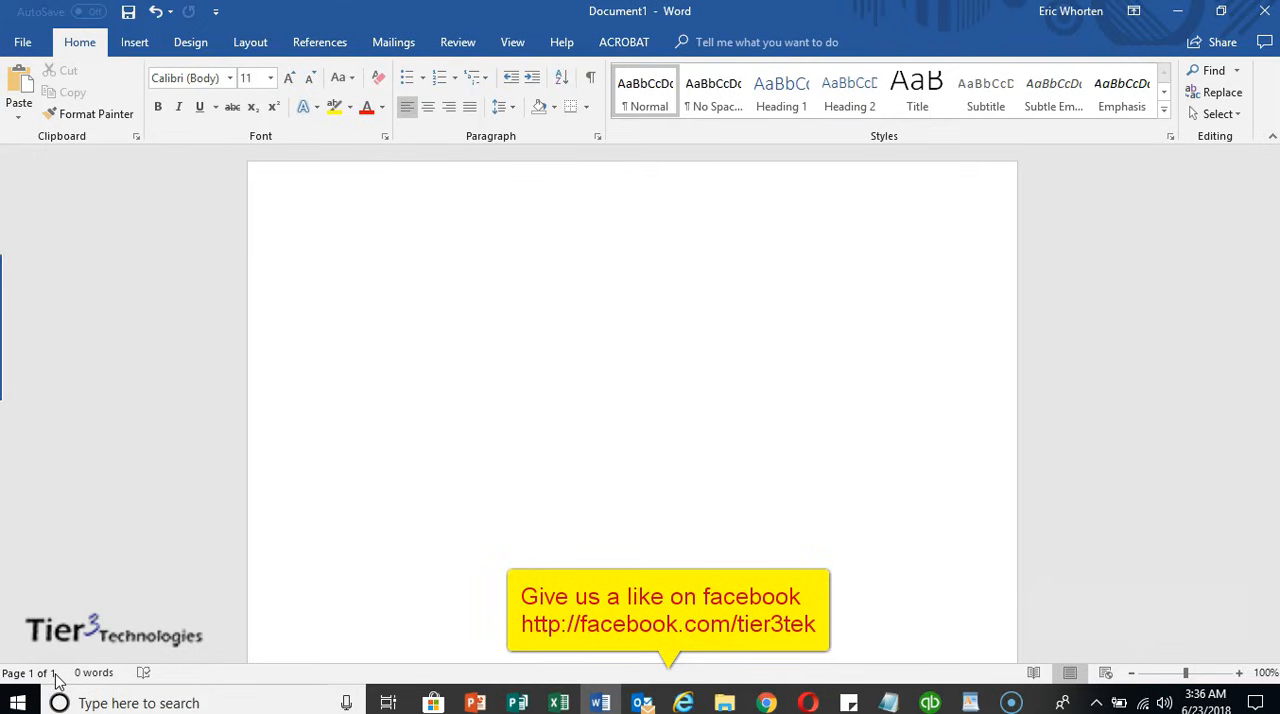
click(338, 260)
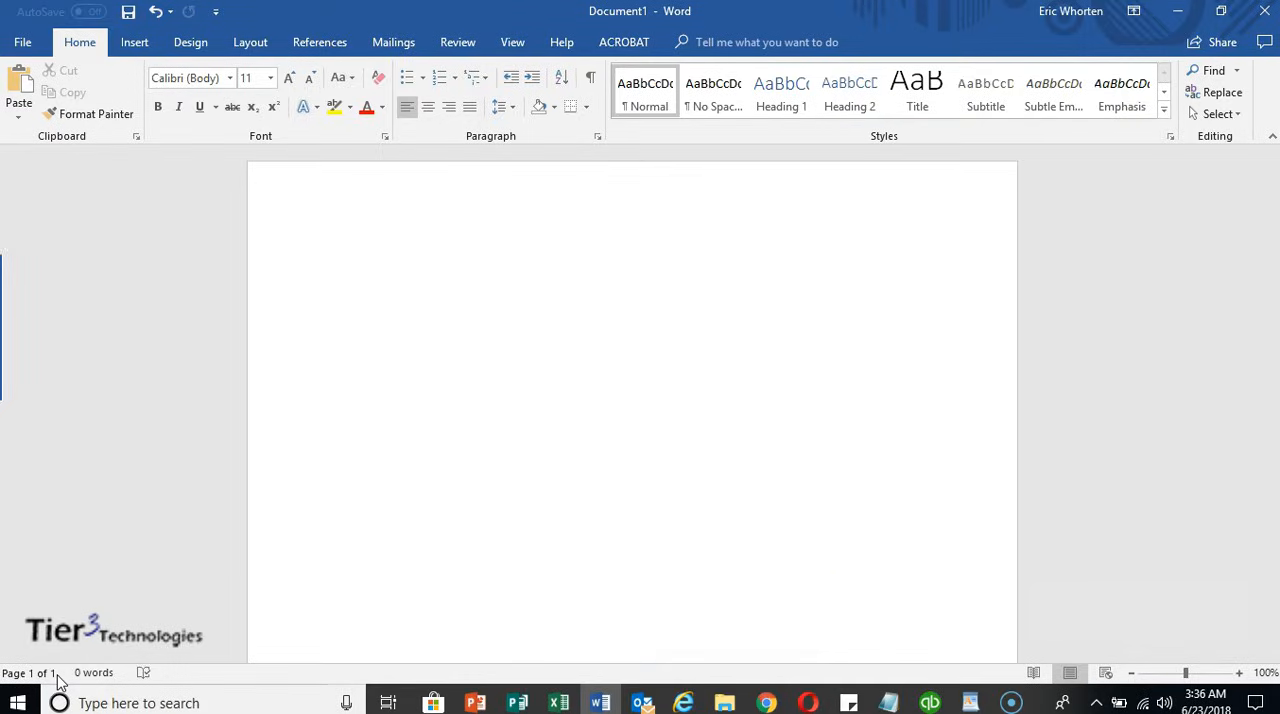
click(336, 260)
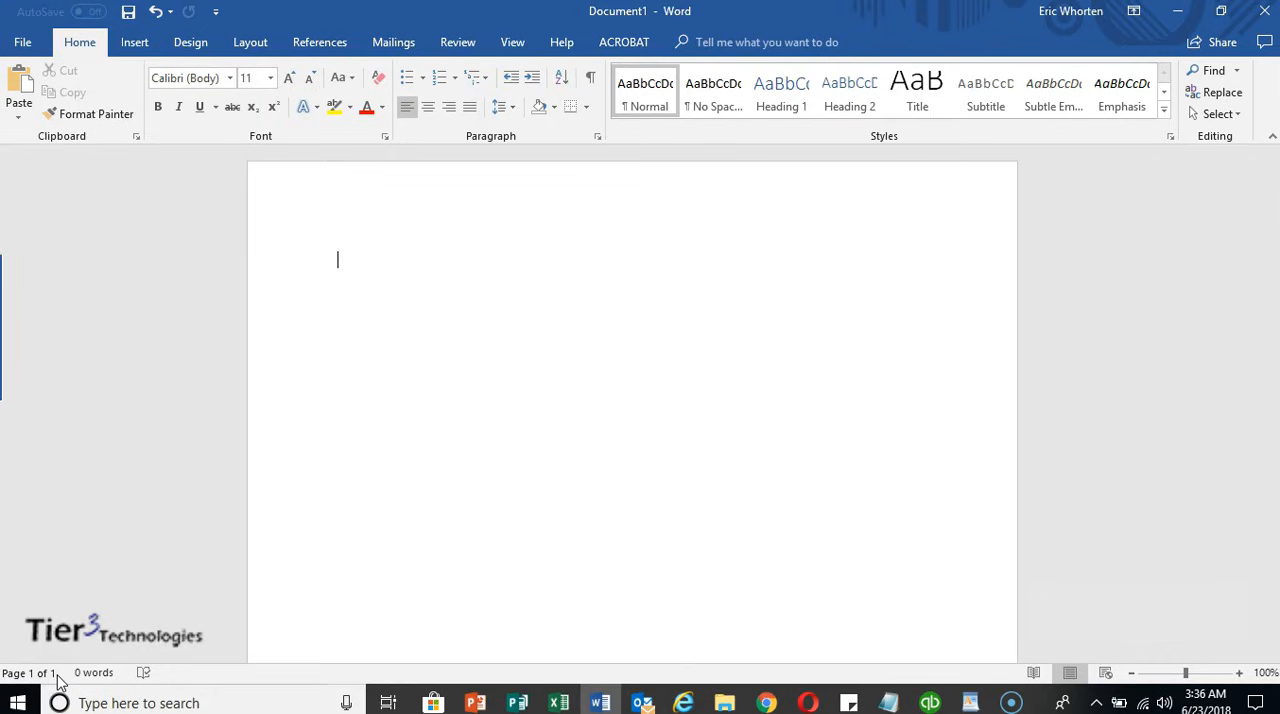
mouse_move(552, 400)
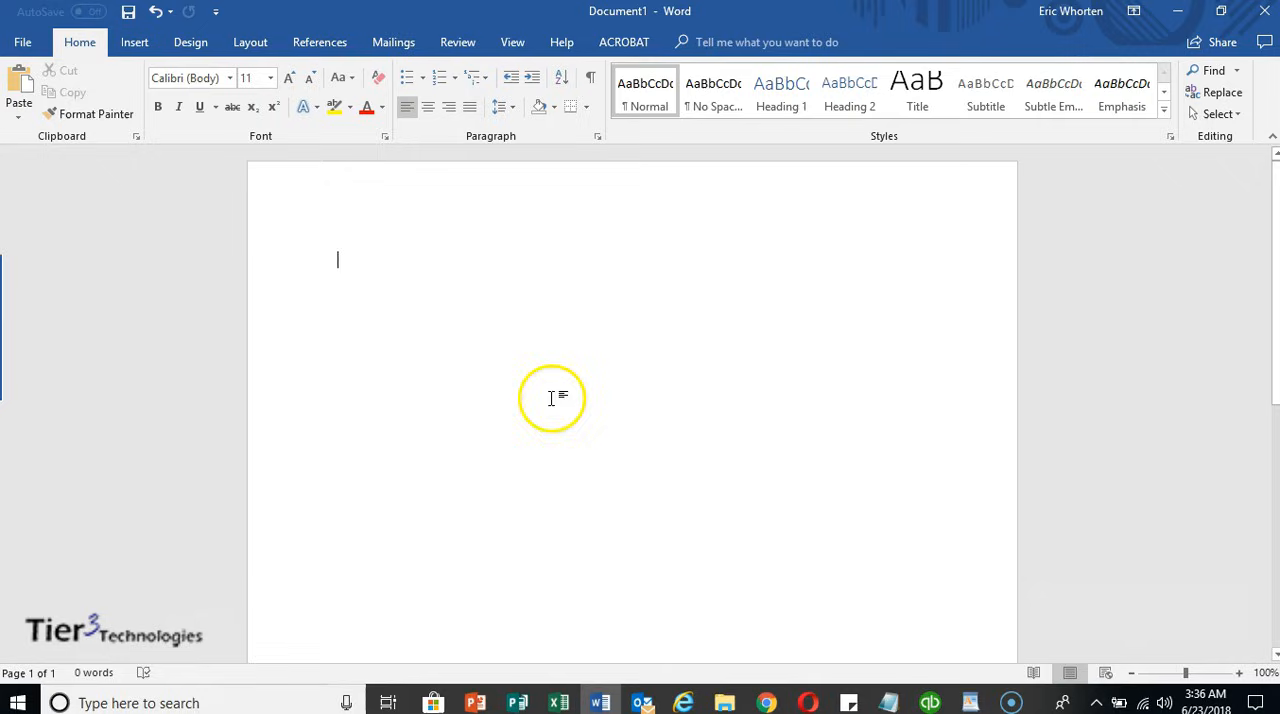
mouse_move(1096, 206)
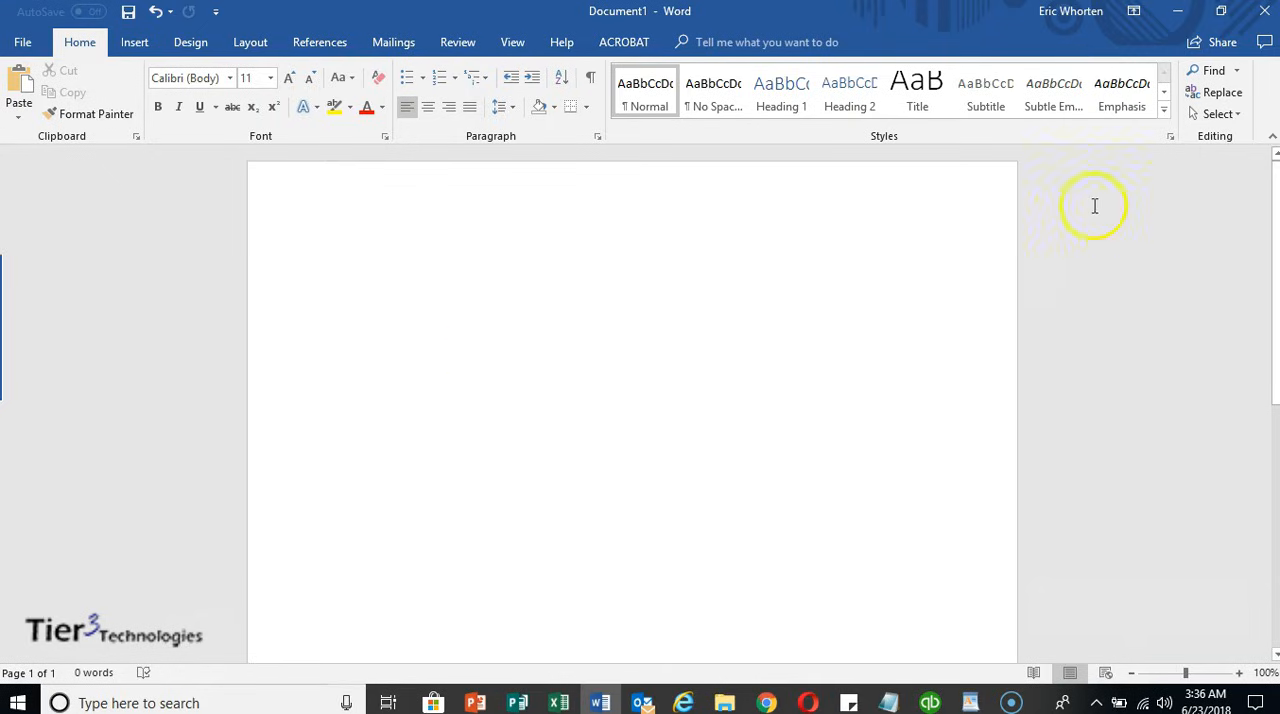
mouse_move(1212, 70)
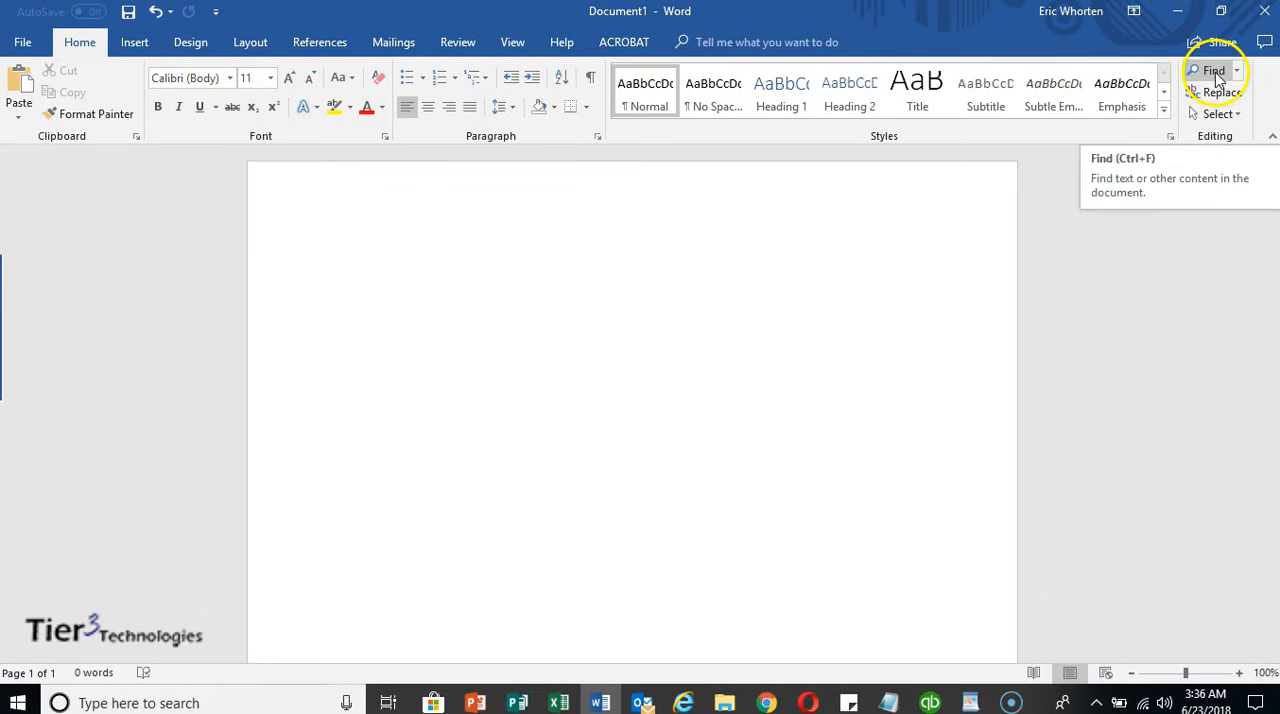
mouse_move(1216, 112)
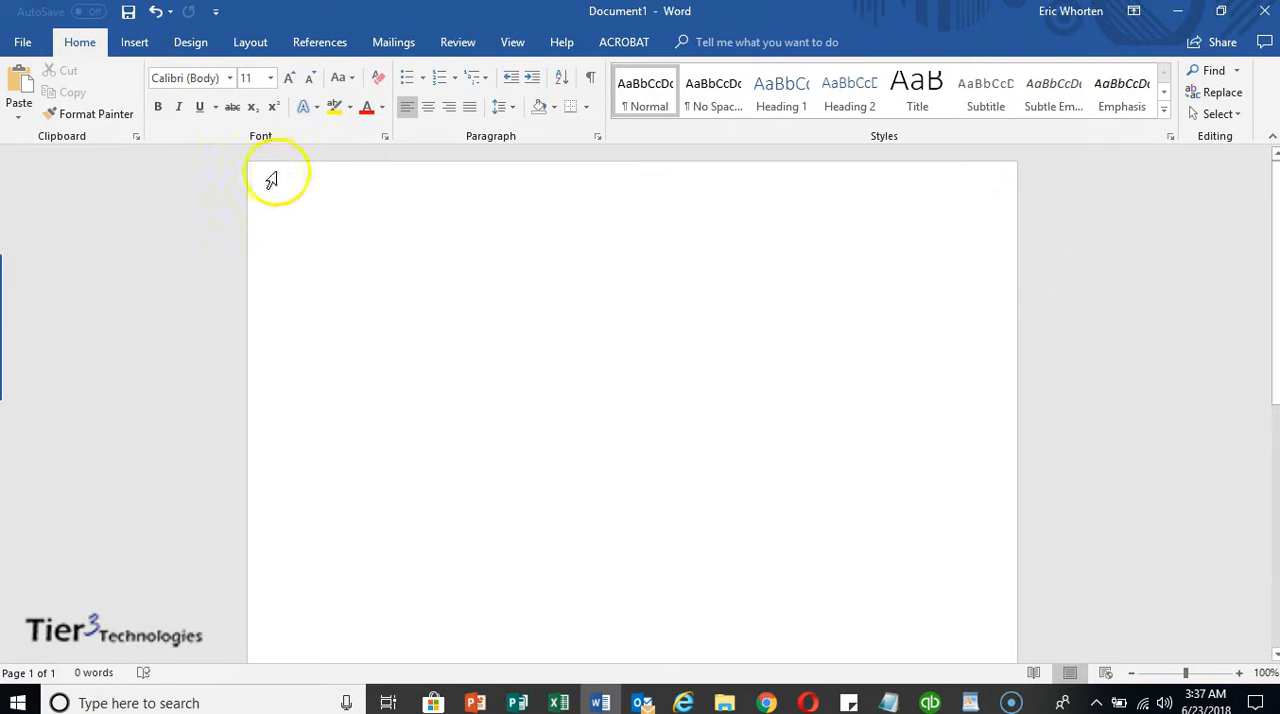
mouse_move(24, 42)
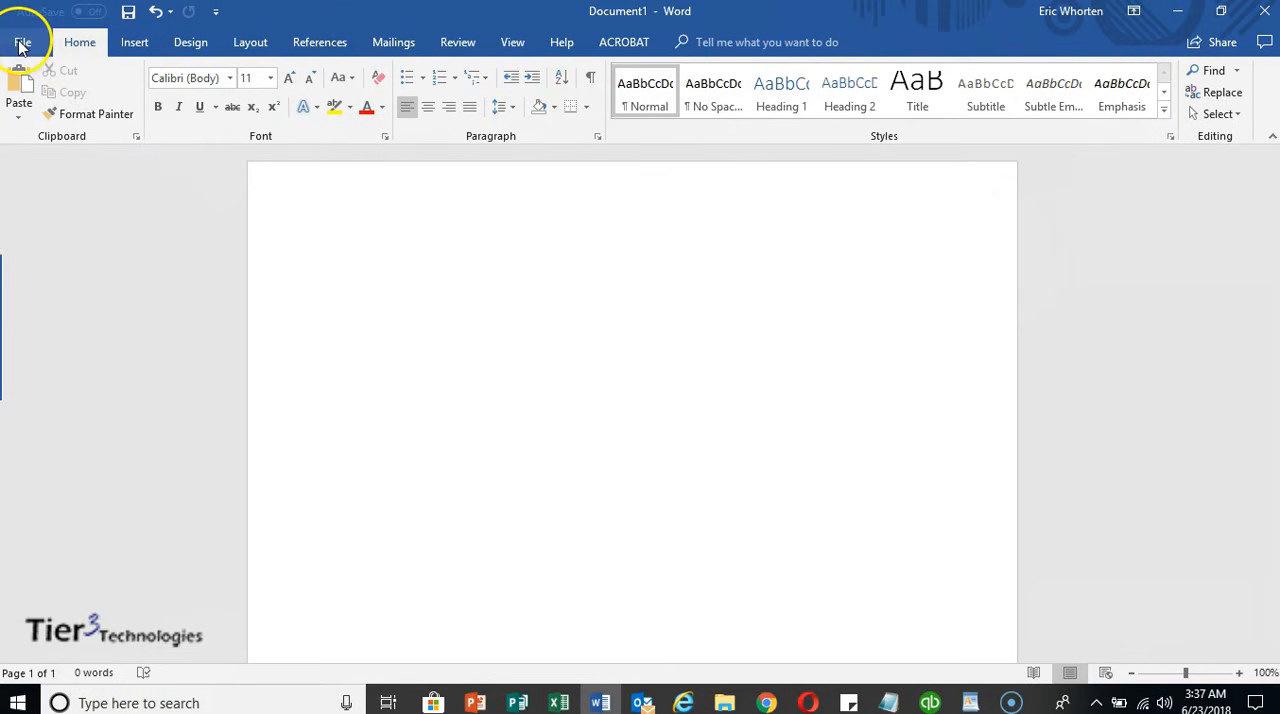
Enable Office intelligent services under File > Options > General and apply with OK.
click(24, 44)
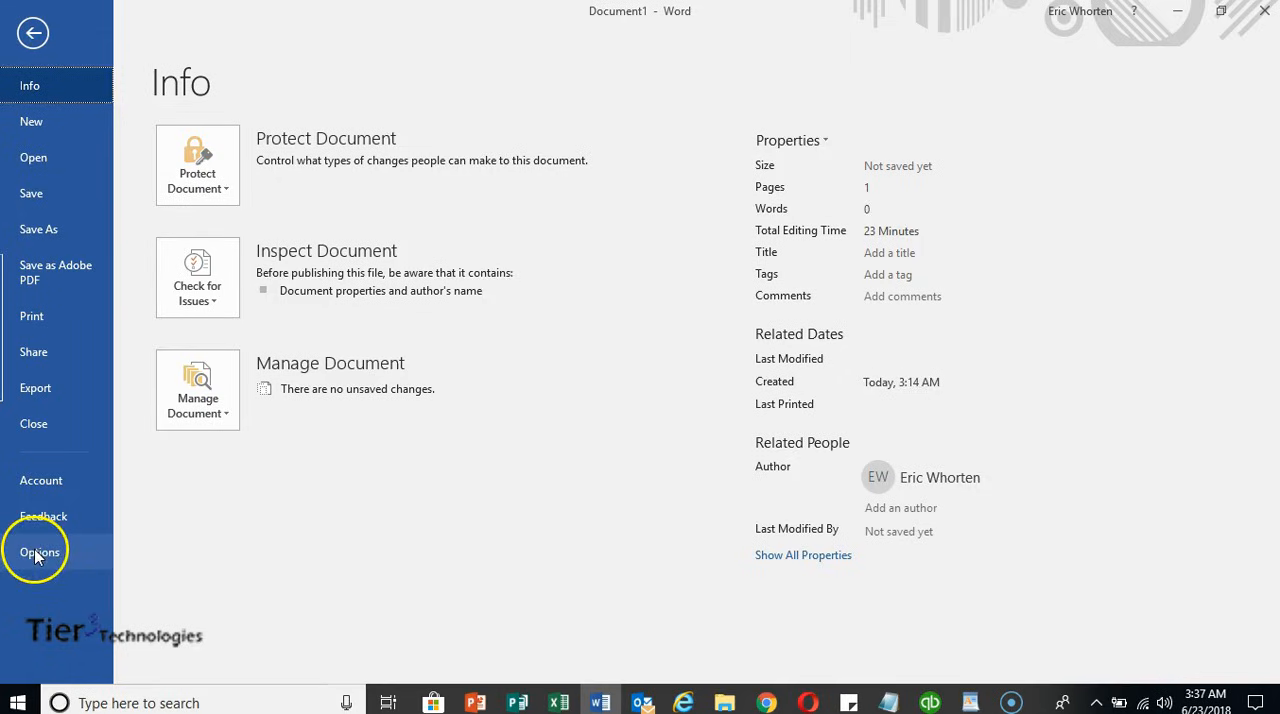
click(38, 550)
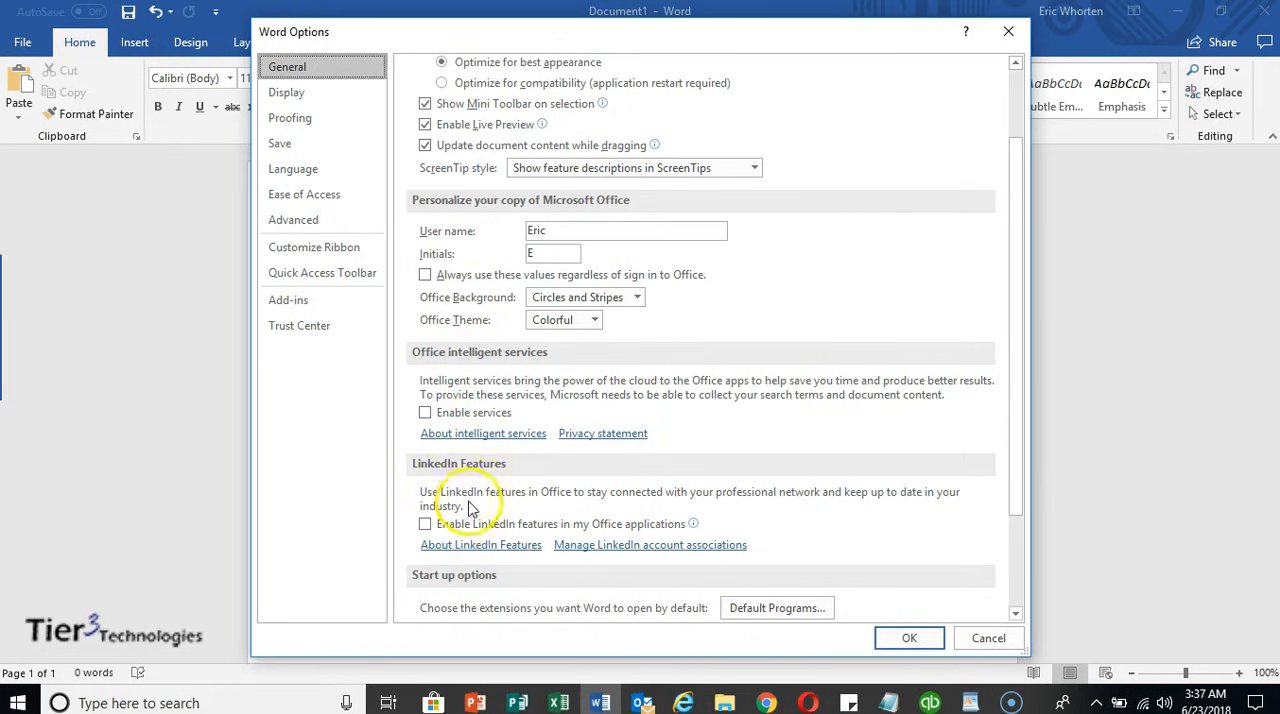
mouse_move(448, 366)
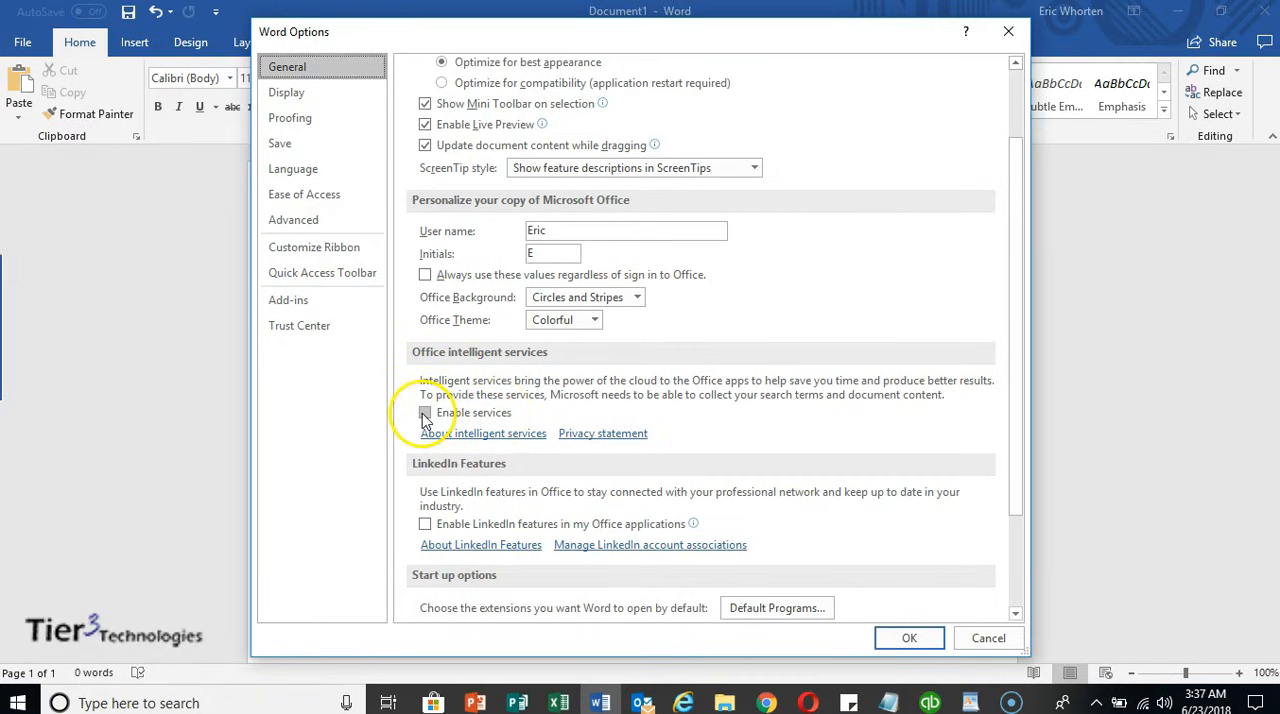
click(424, 414)
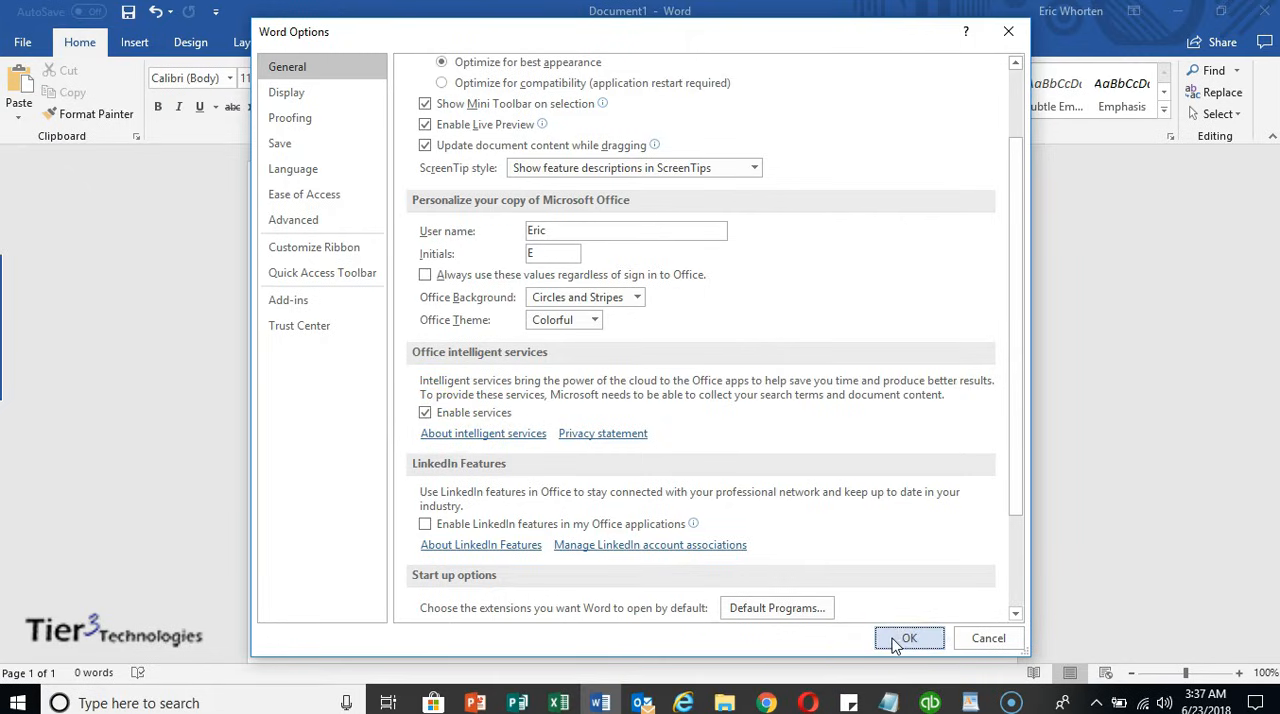
click(910, 638)
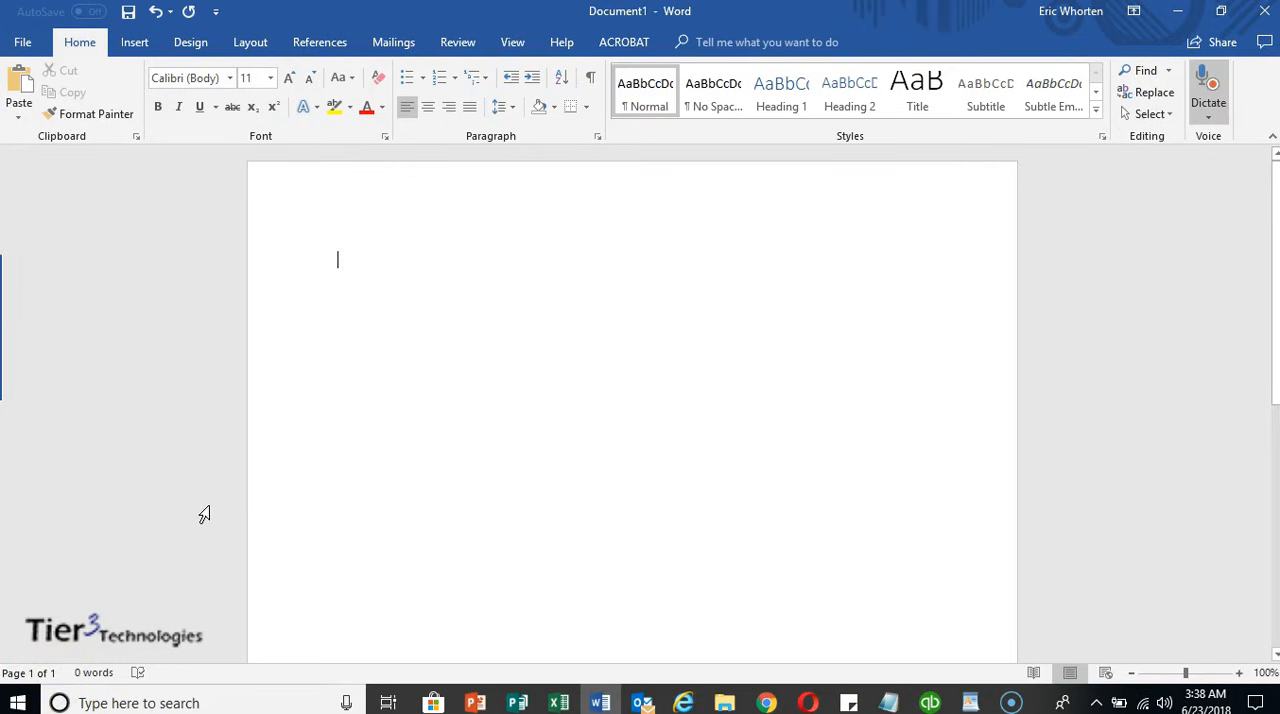
Dictate that once enabled you start talking and speech turns into text in Word or PowerPoint.
click(1208, 84)
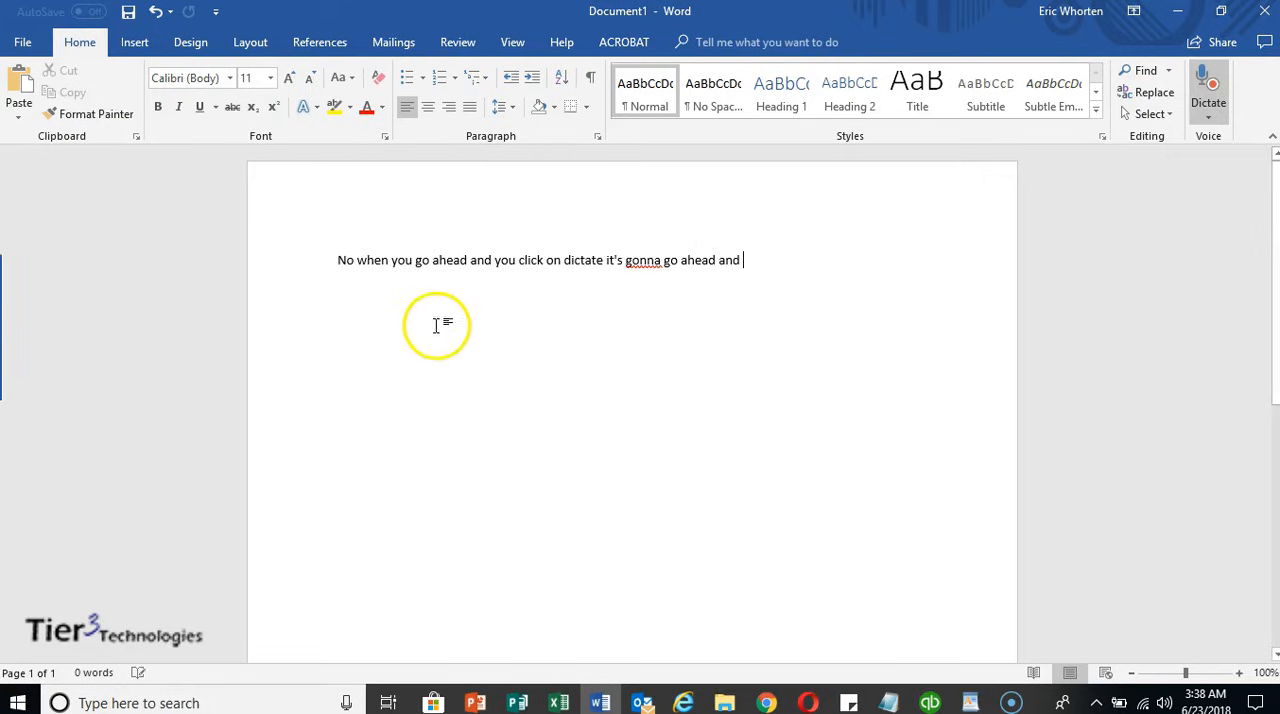
text(enable it and then)
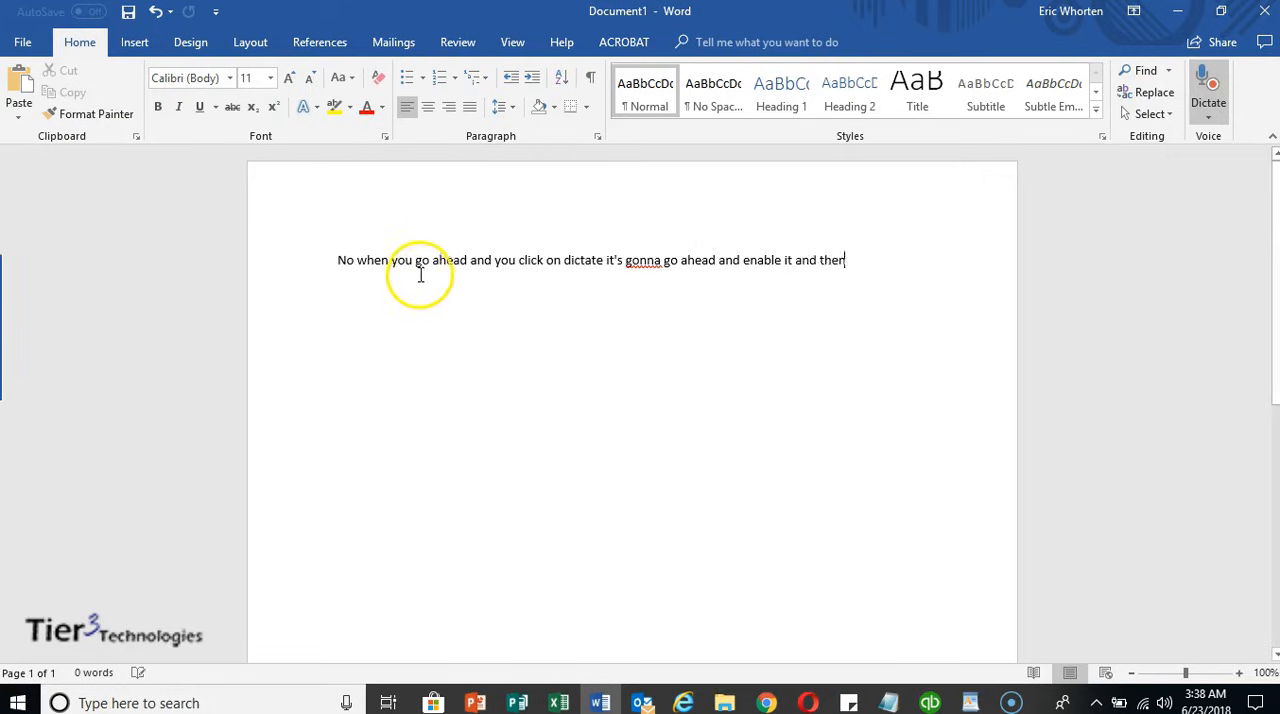
text(you can go)
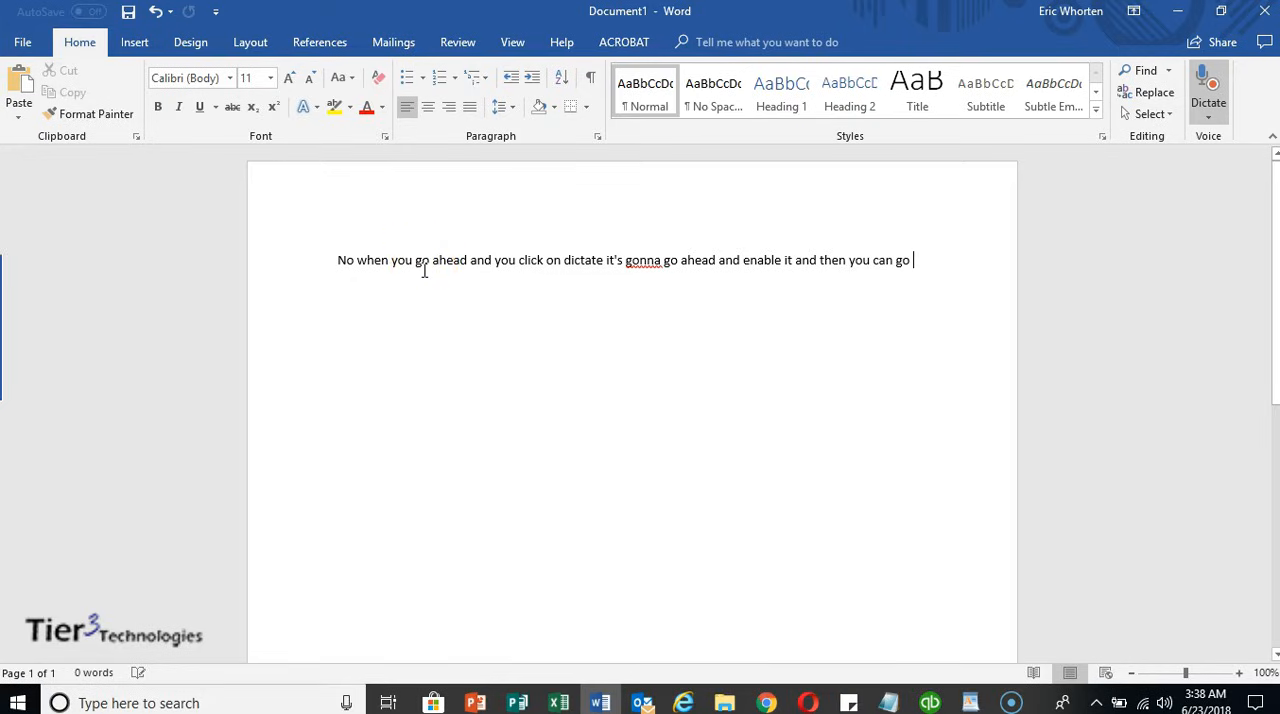
text(ahead and start)
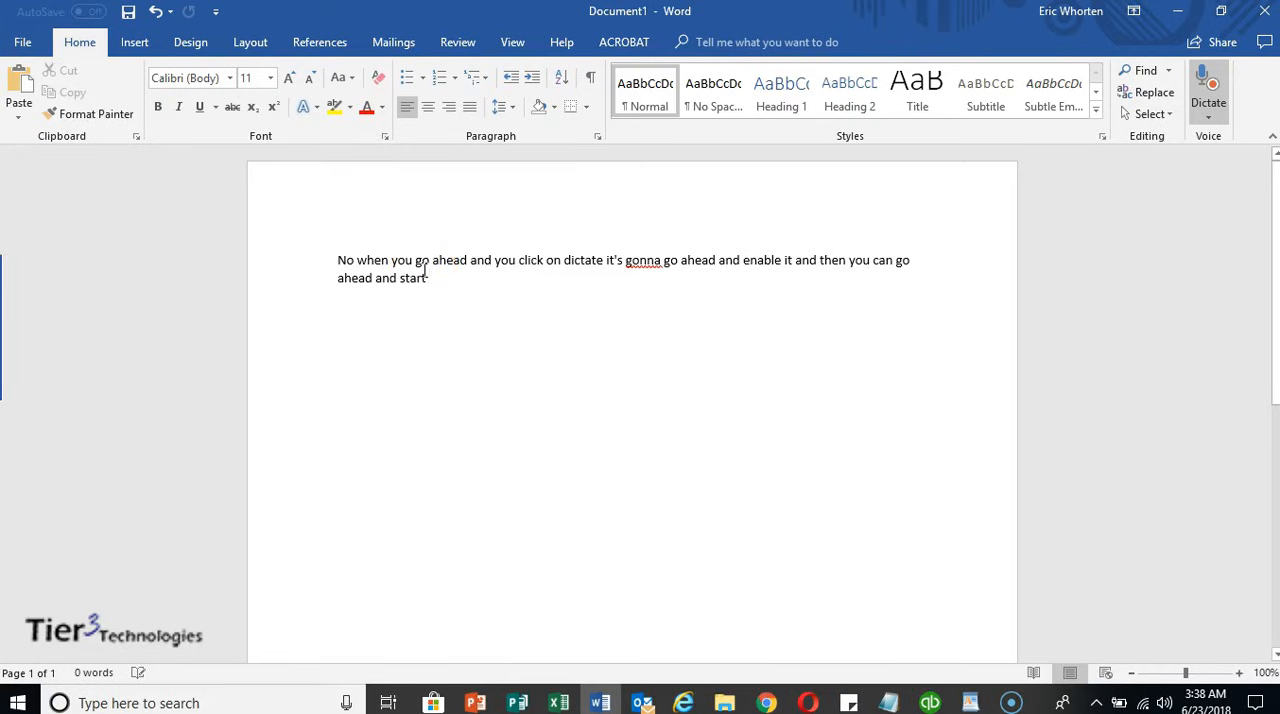
text(talking)
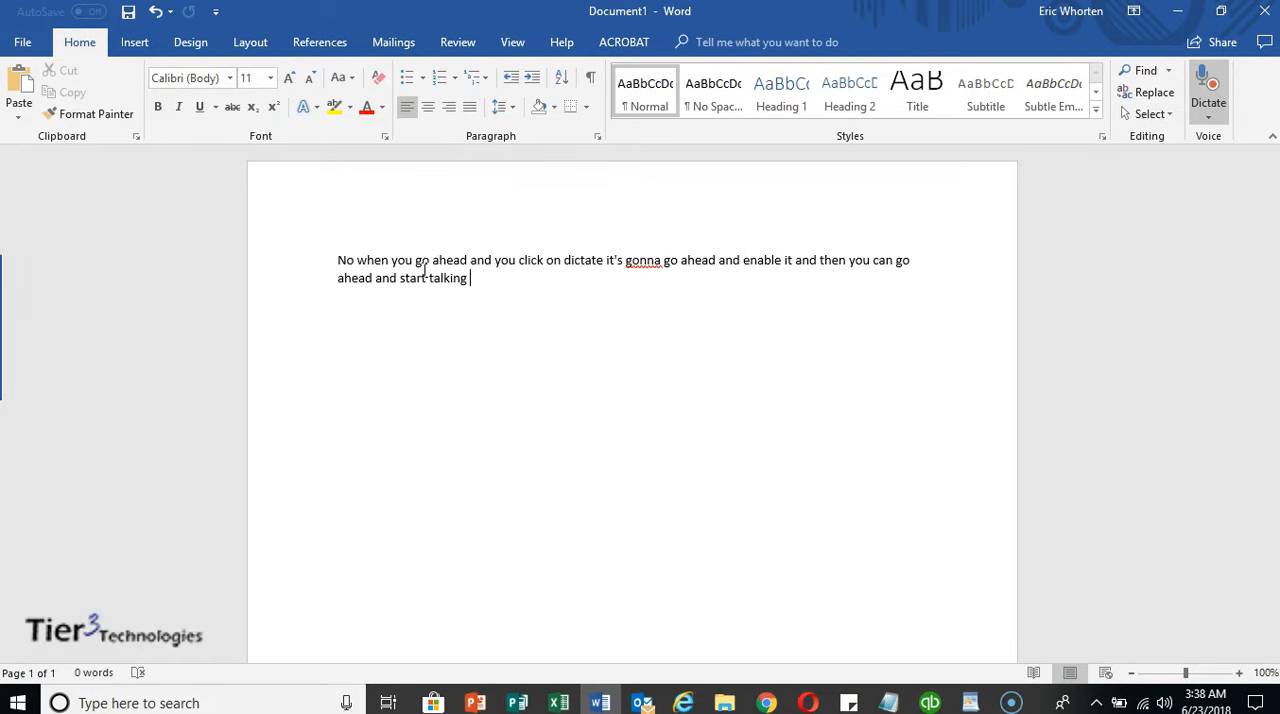
text(in your speech is gonna turn to text on)
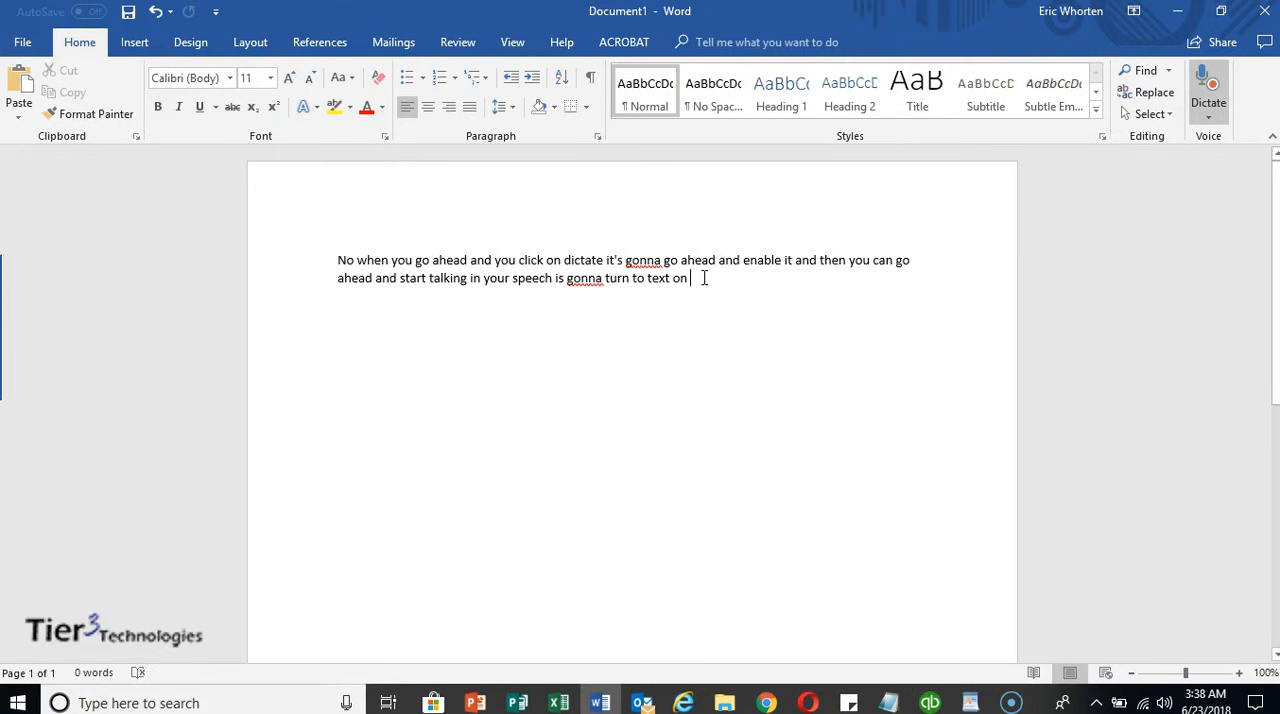
text(word)
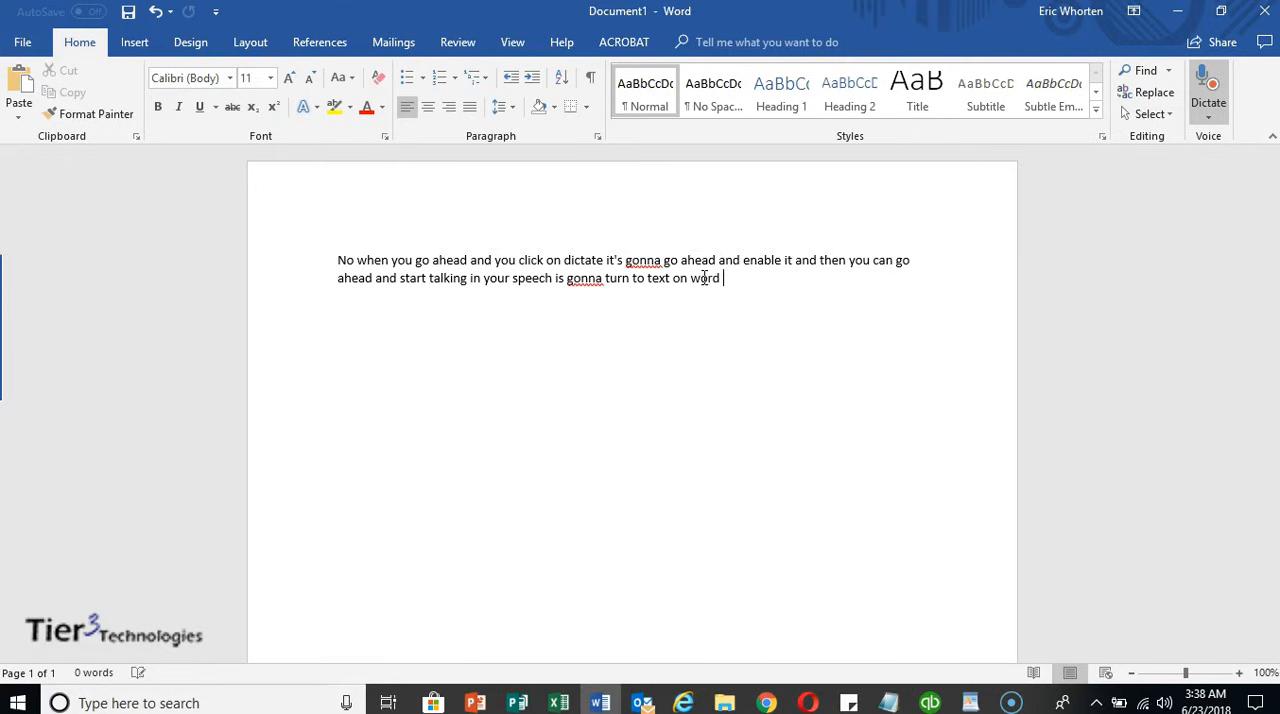
text(powerpoint)
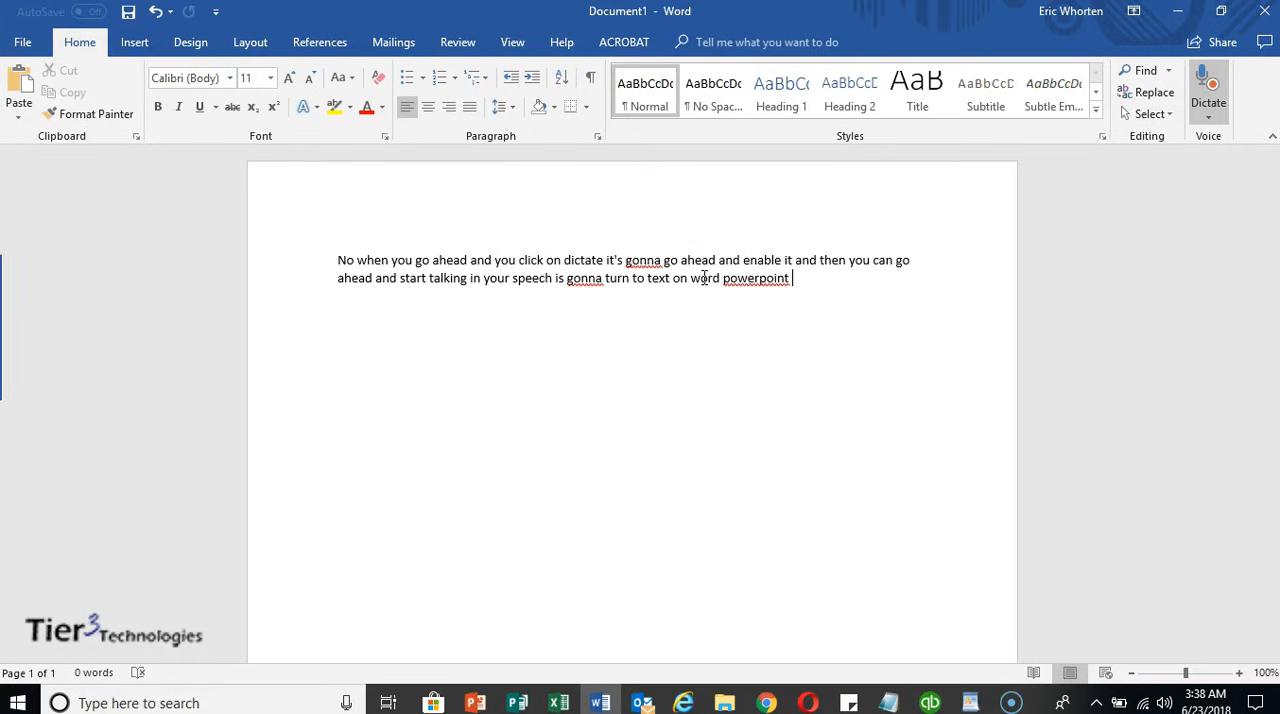
text(PowerPoint world which program that you're using)
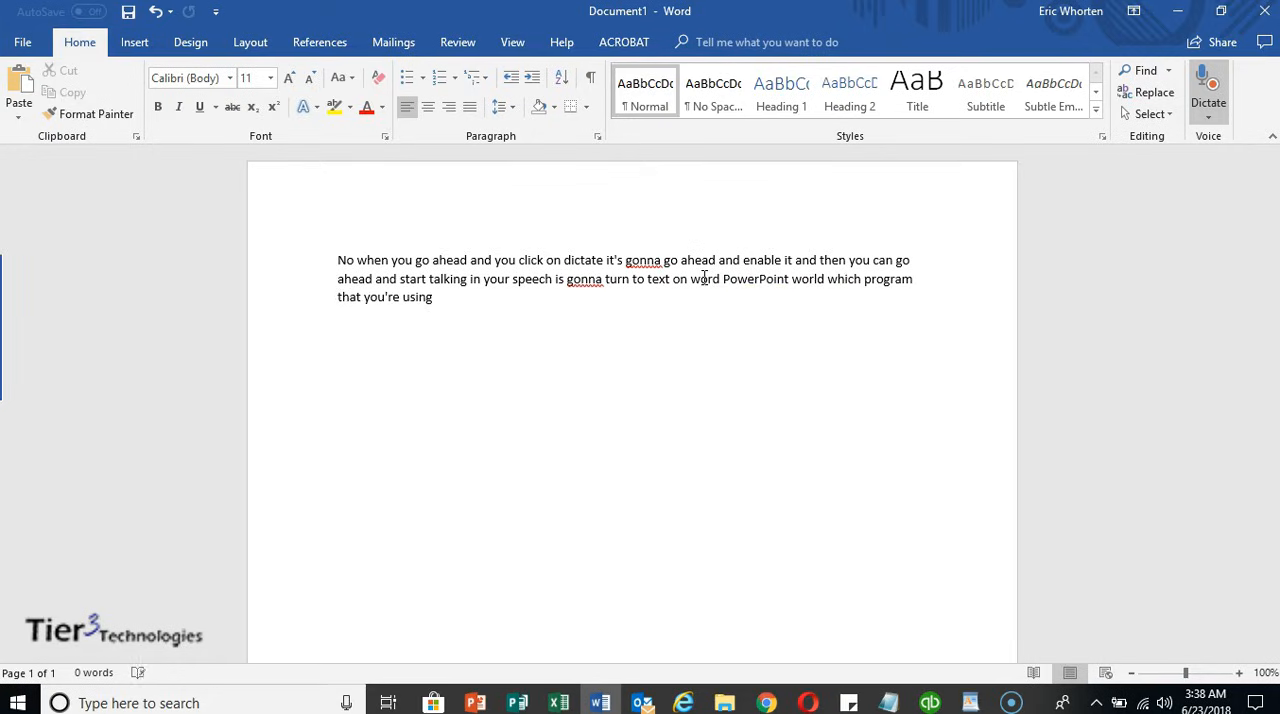
Dictate that recognition isn't always perfect but comes with Microsoft Office, then stop dictation.
text(the)
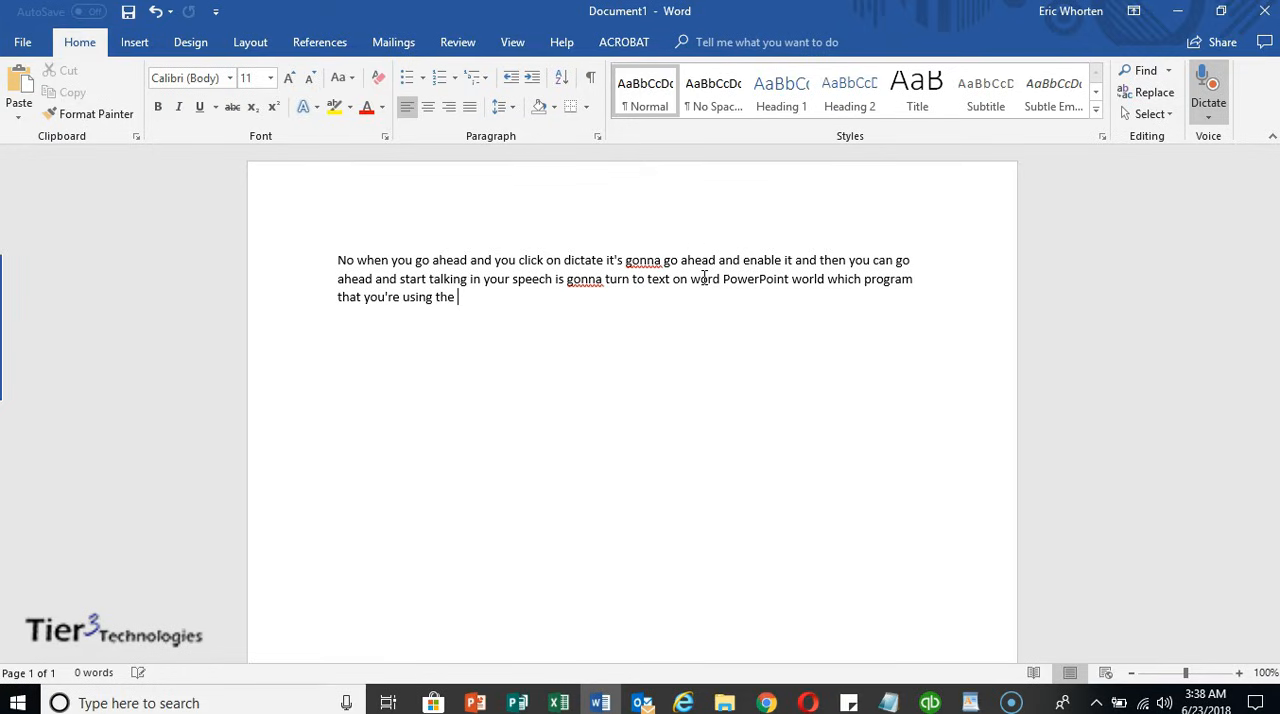
text(unfortunate thing is it's not always gonna be)
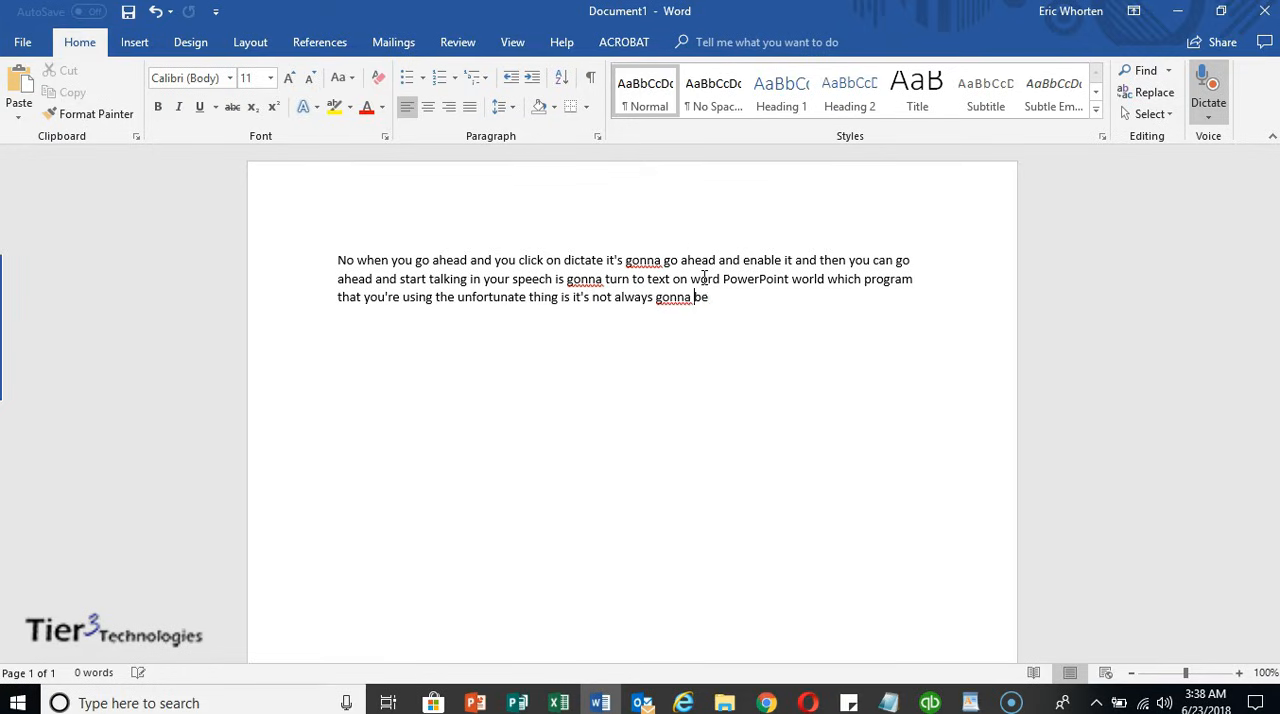
text(perfect if it doesn't)
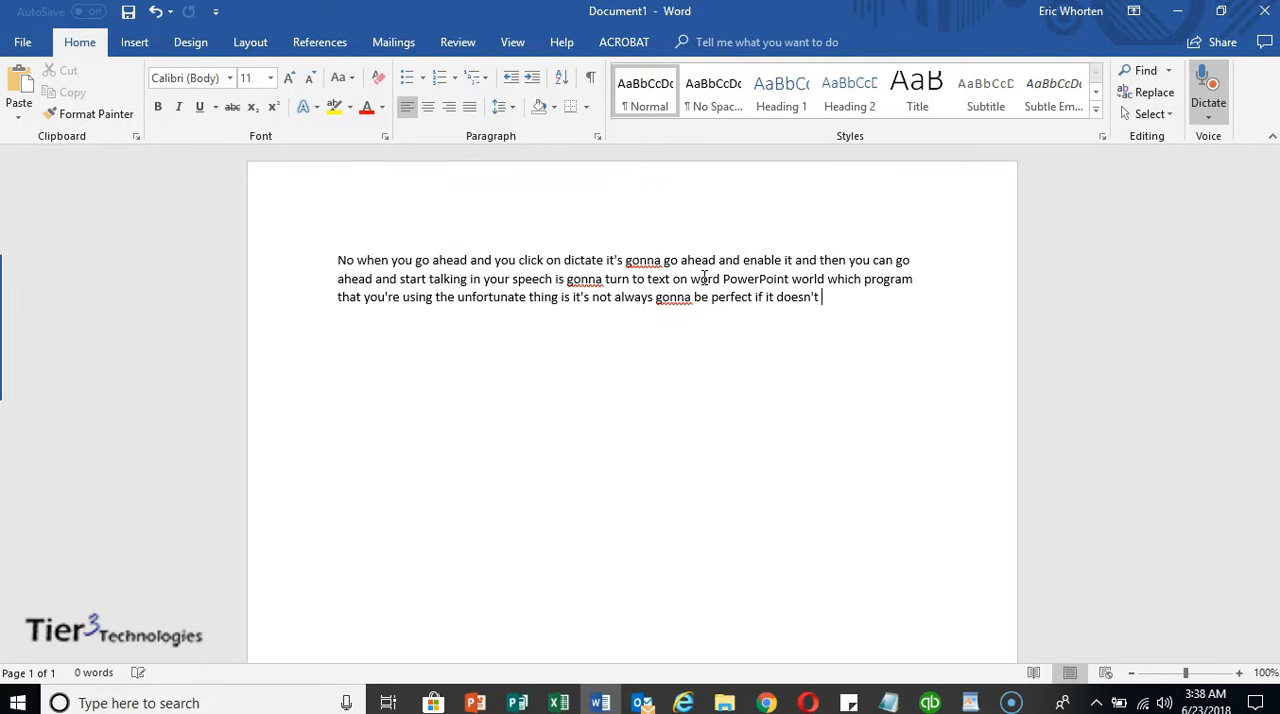
text(understand the word that you say it may put)
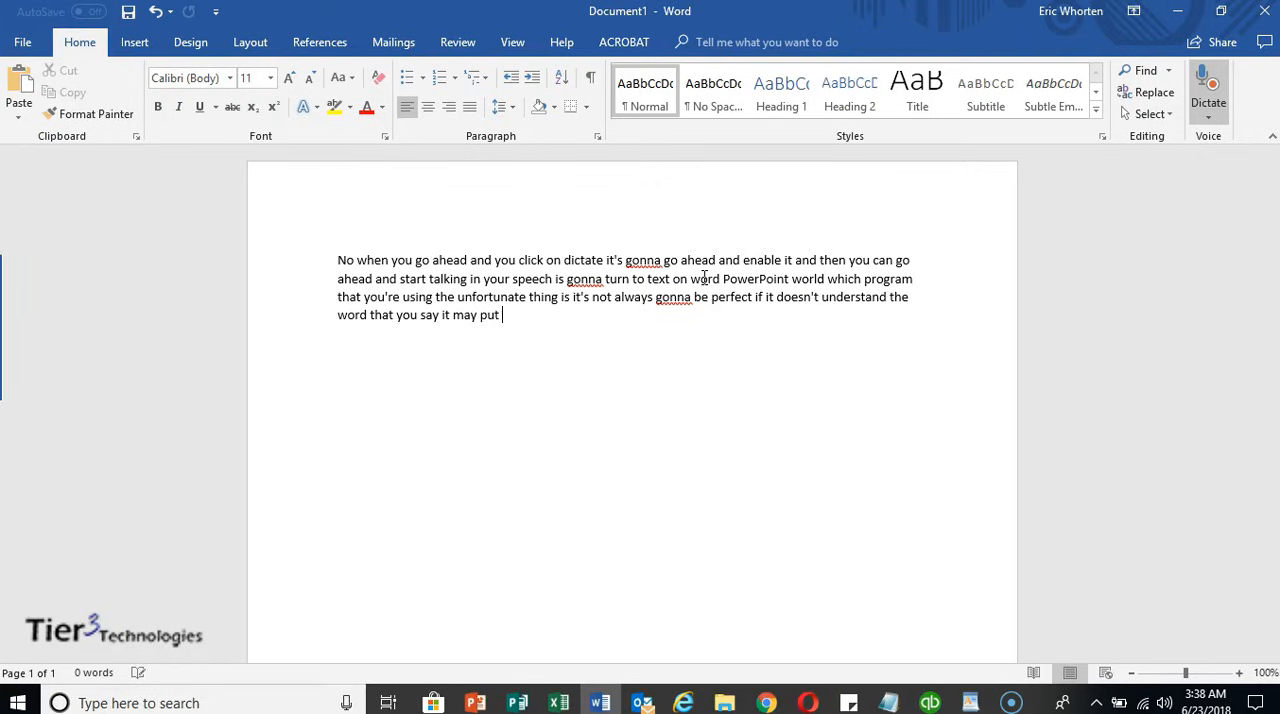
text(in different word but what dictation)
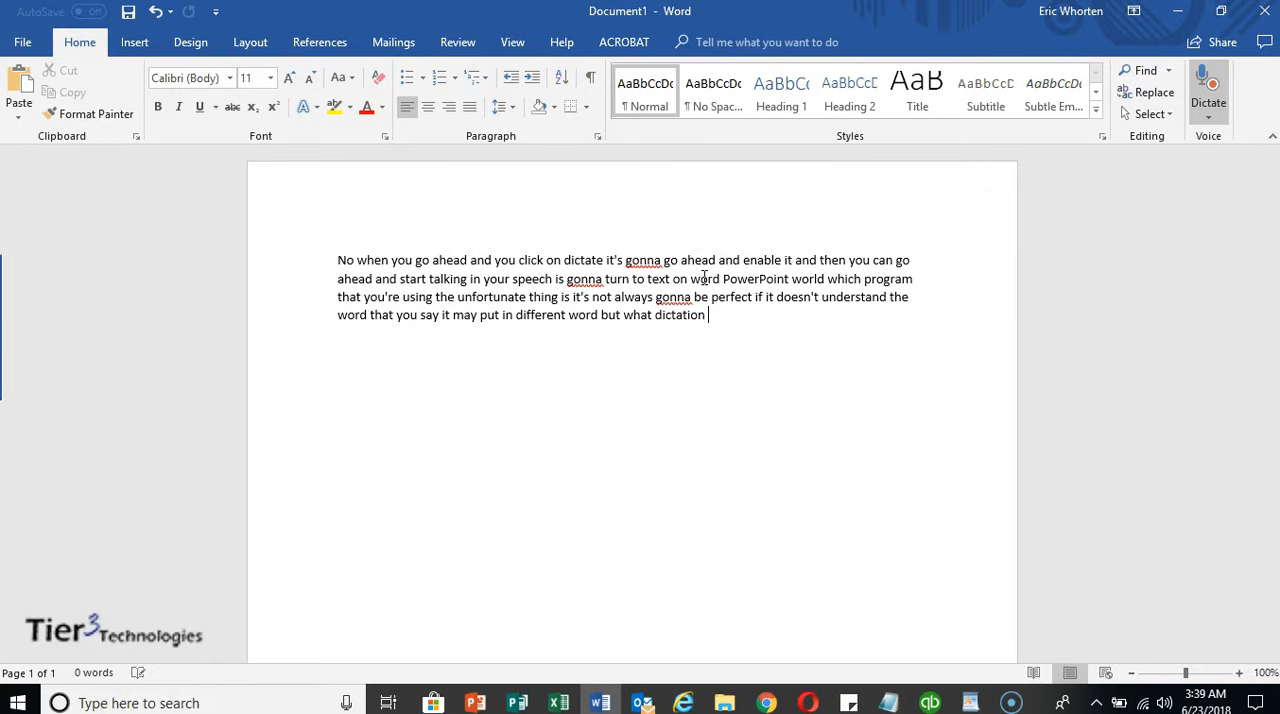
text(software is on her)
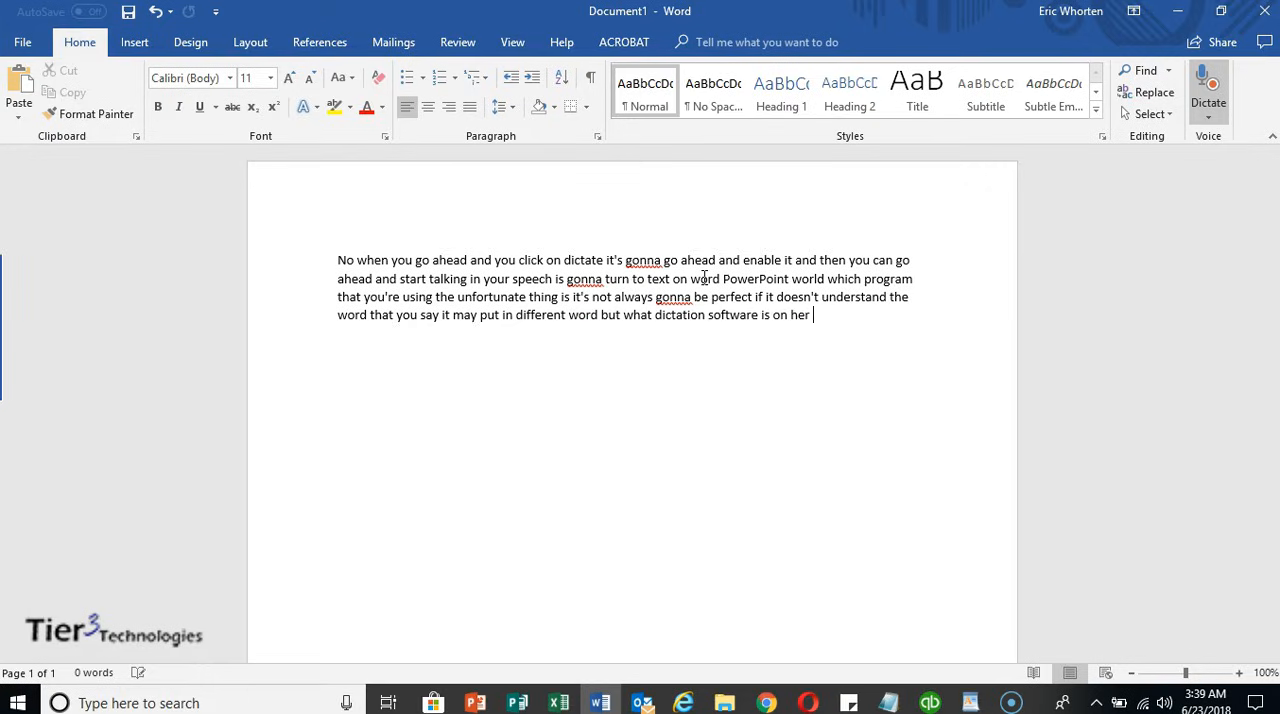
text(present perfect)
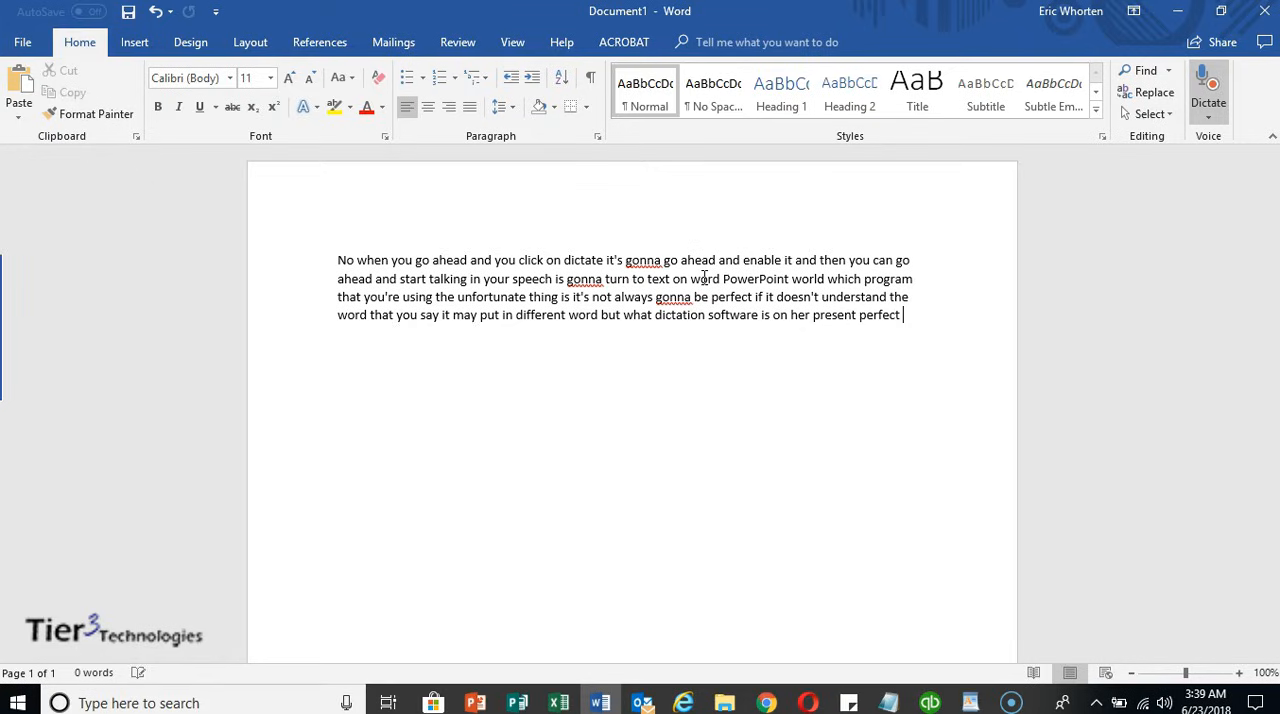
text(um)
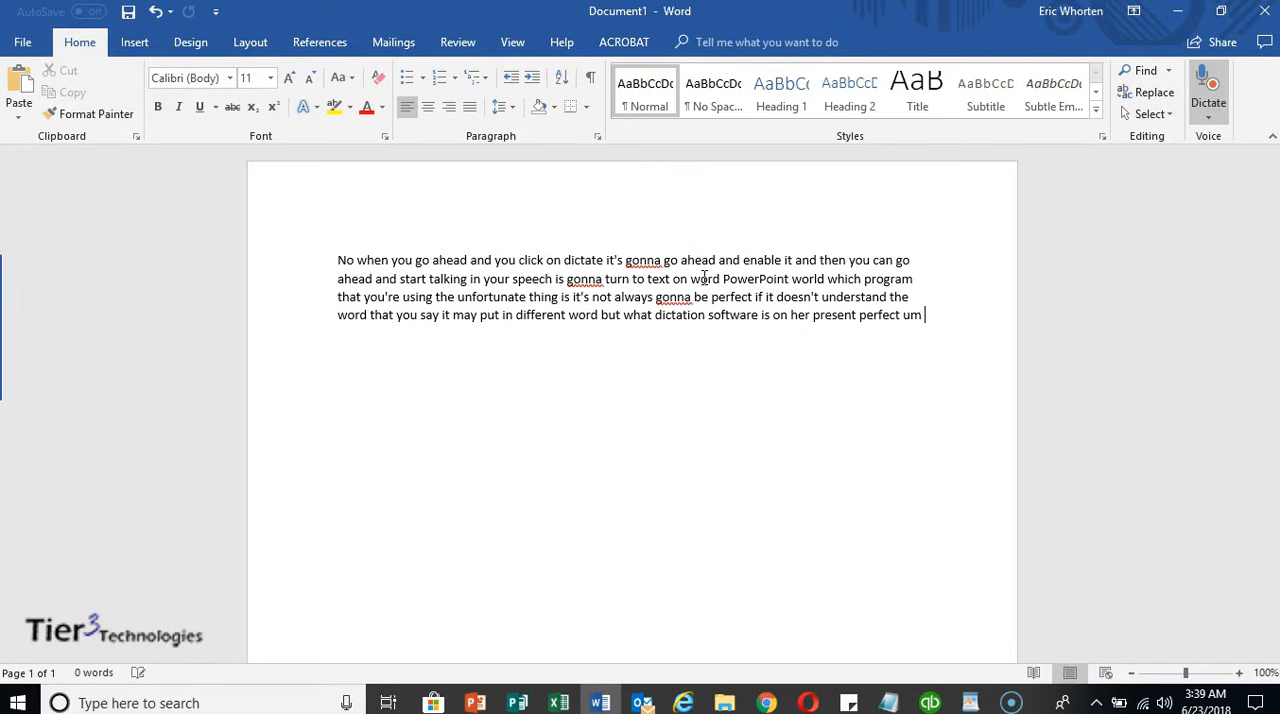
text(at least with)
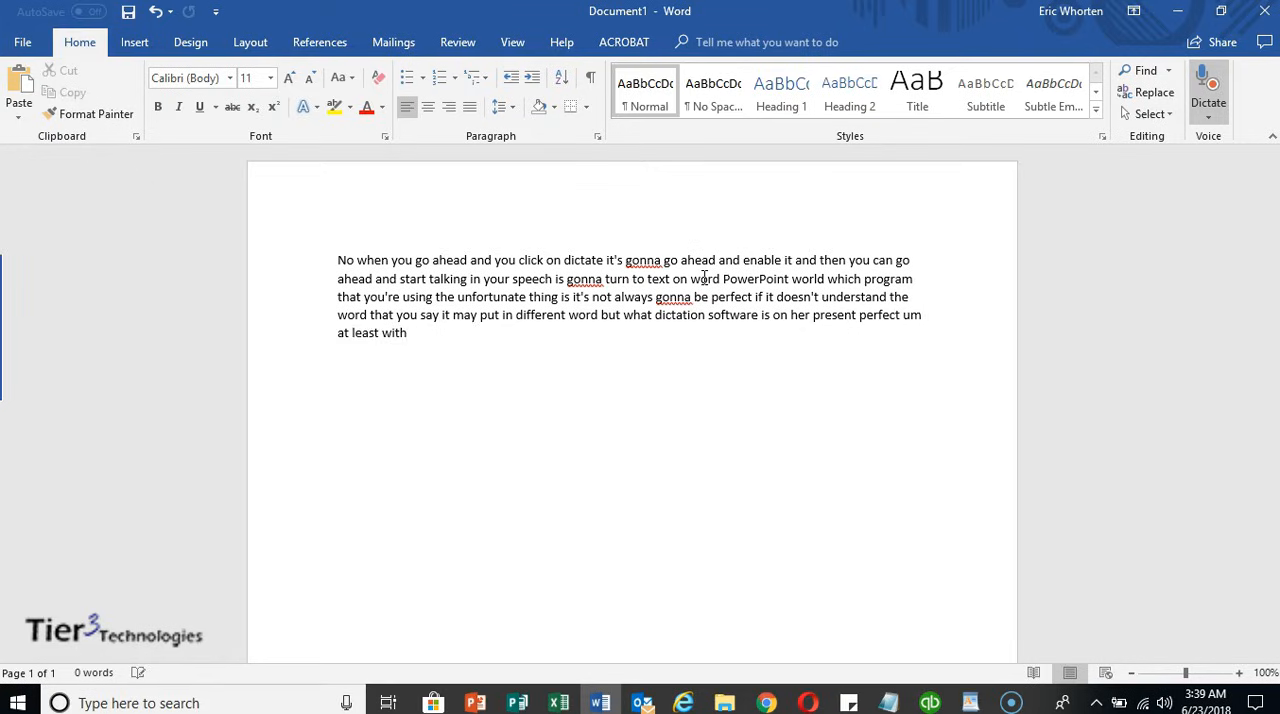
text(microsoft office you don't have to sit here and program it for days on end in order to get it)
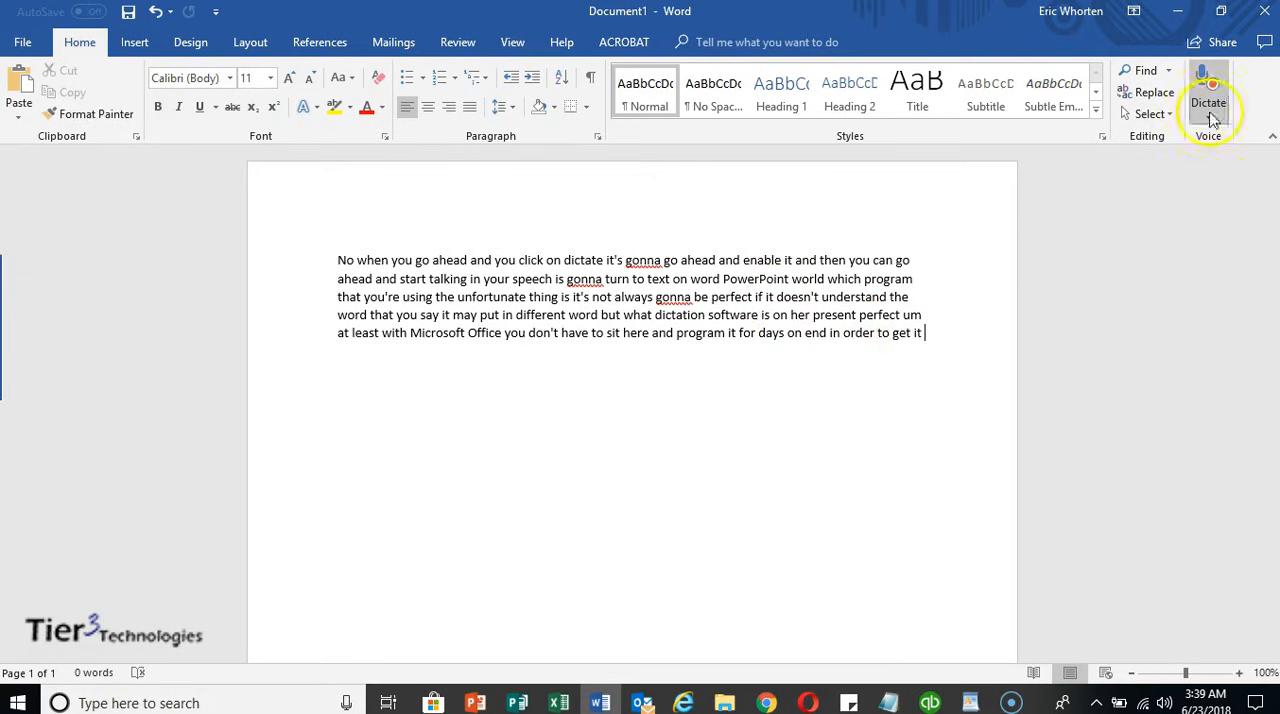
click(1208, 84)
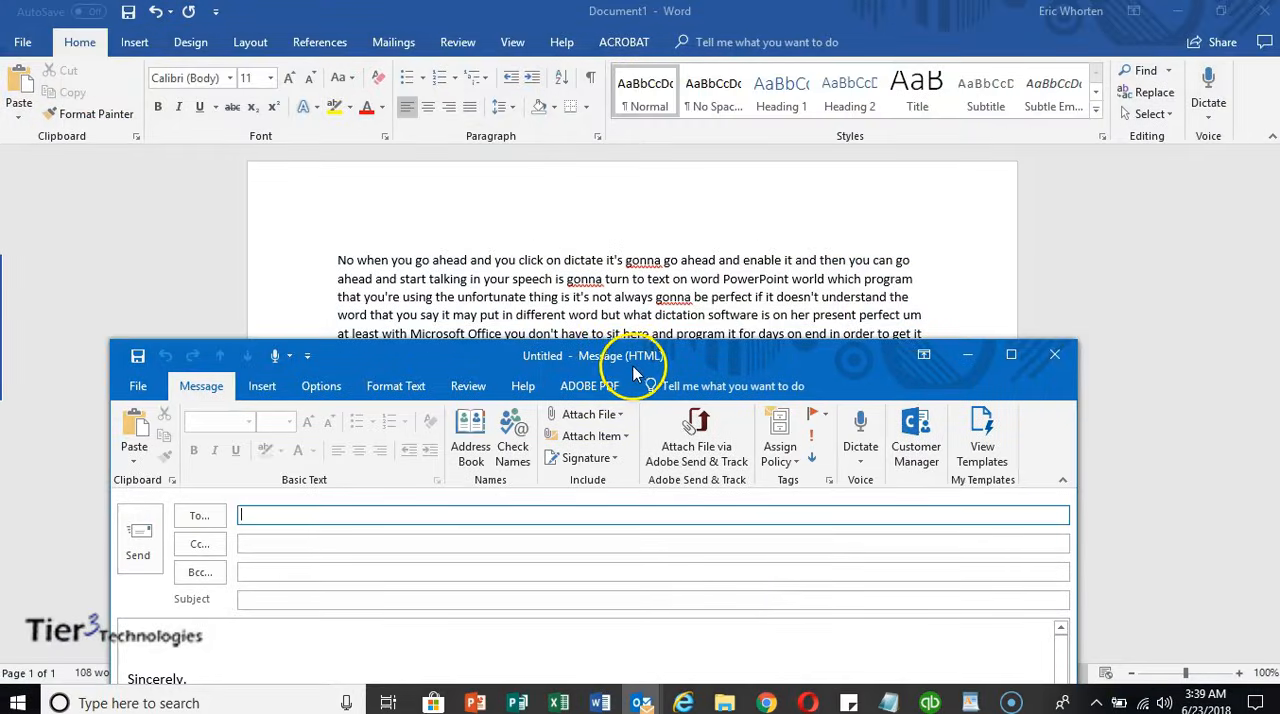
mouse_move(646, 376)
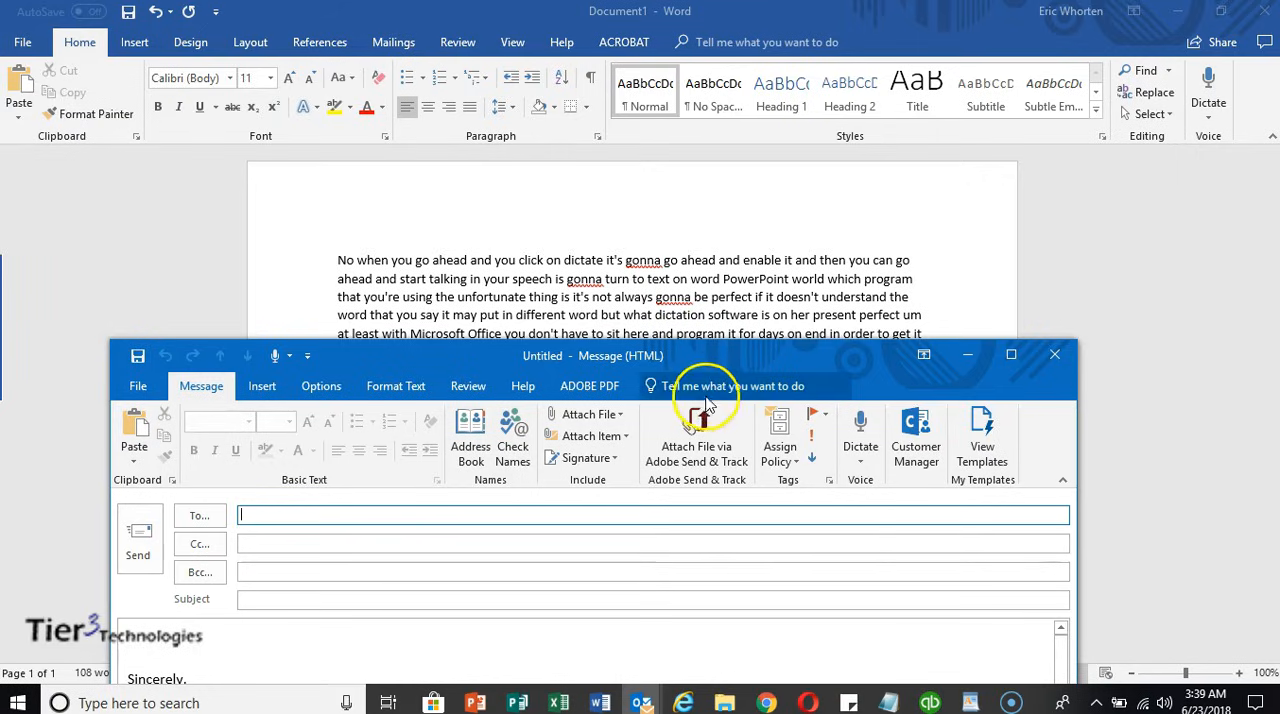
mouse_move(732, 386)
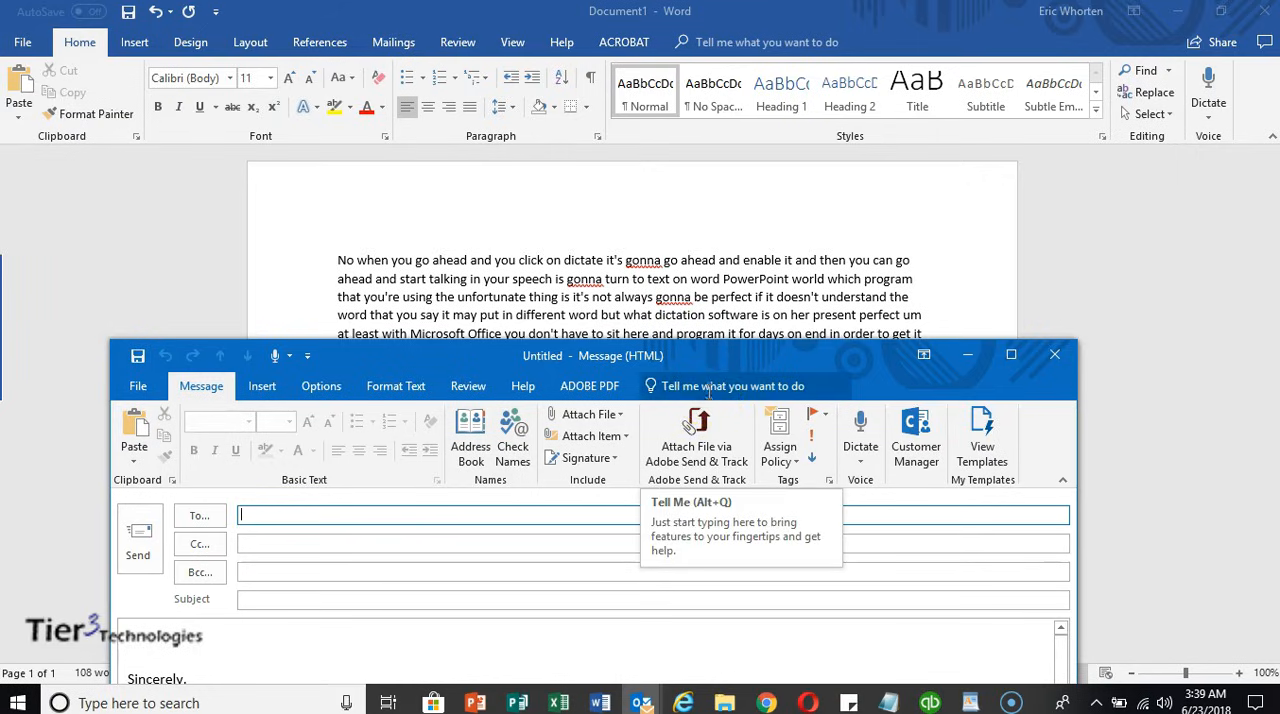
Focus the 'Tell me what you want to do' box in the new Outlook message.
click(710, 386)
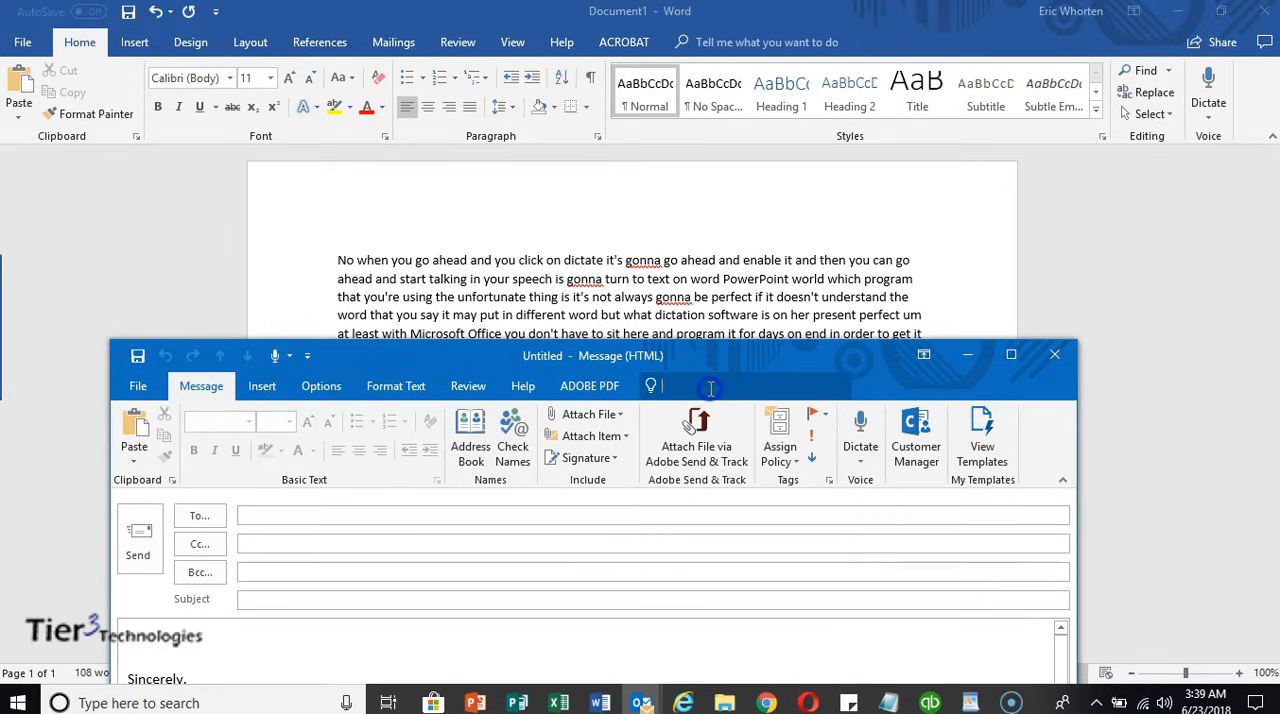
Search the message's commands for 'dicta' to reveal the Dictation Menu result.
text(d)
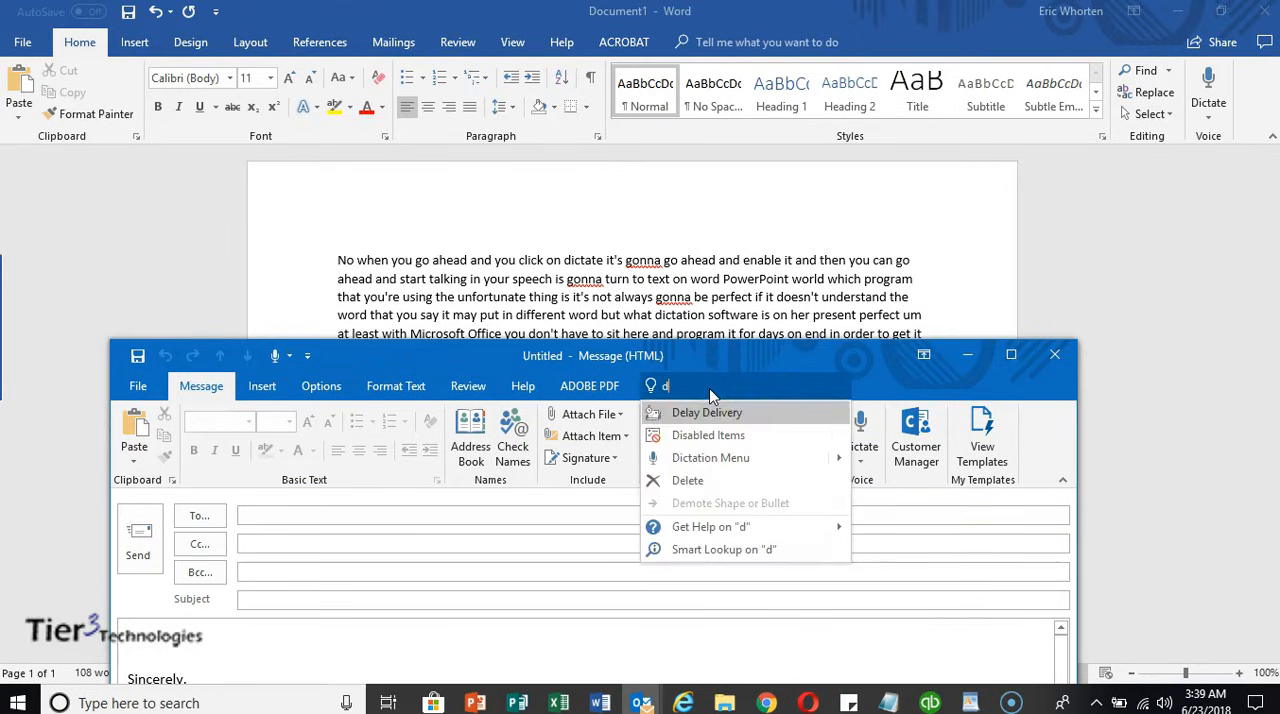
text(ict)
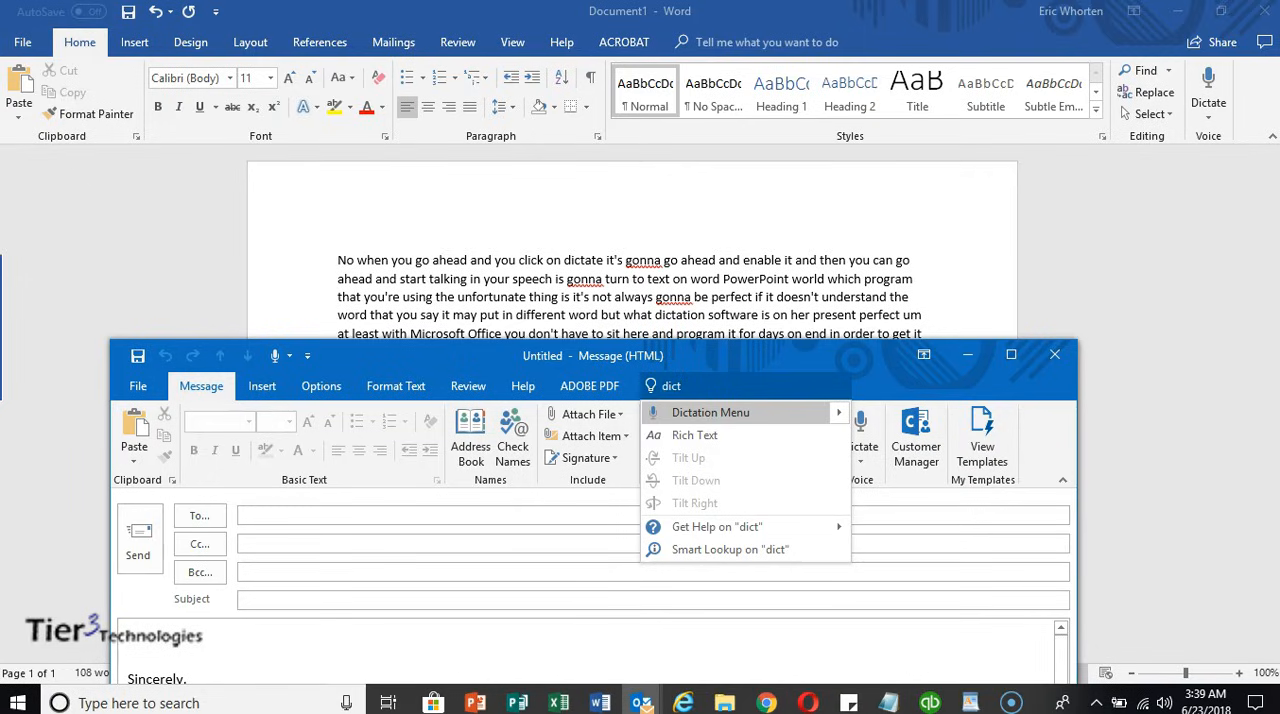
text(a)
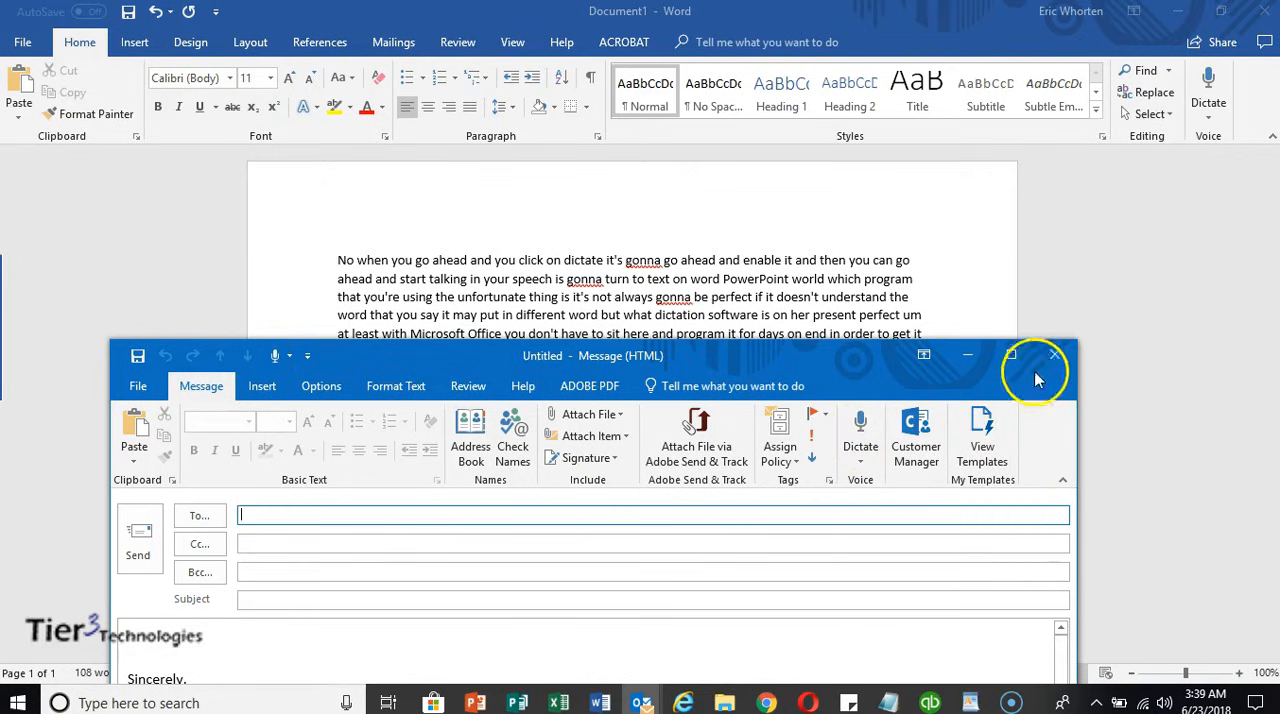
mouse_move(1054, 356)
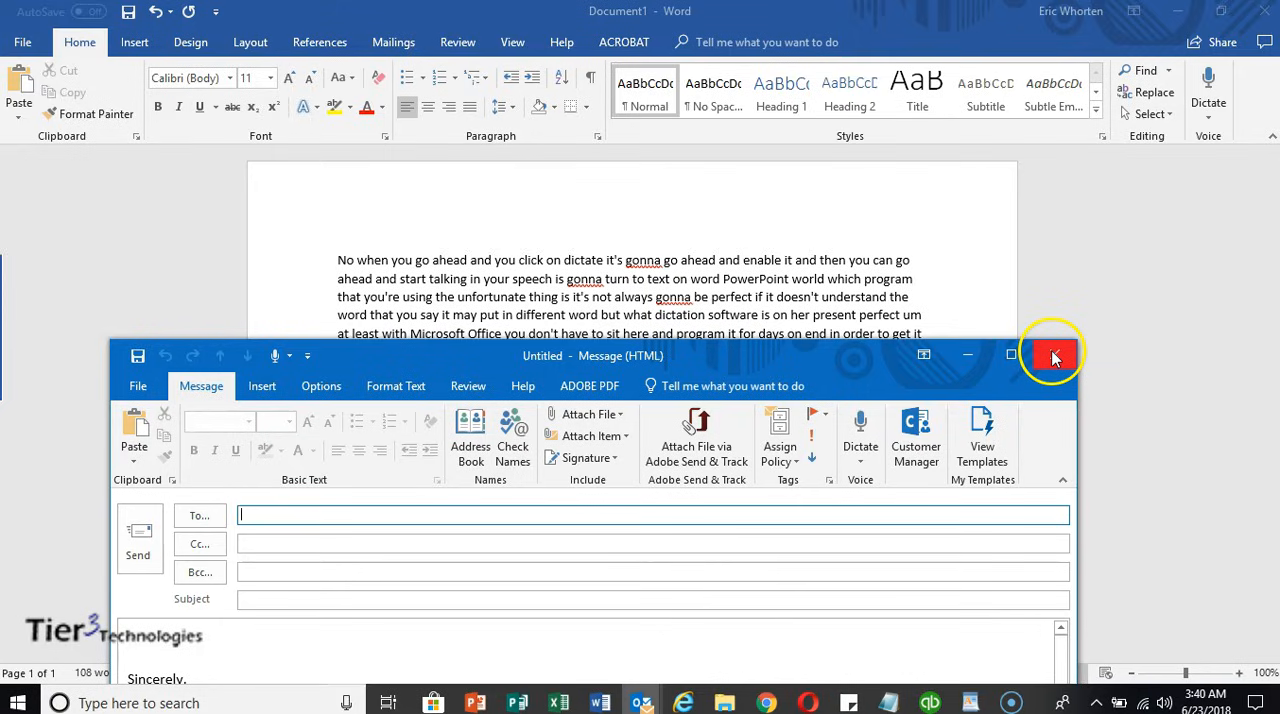